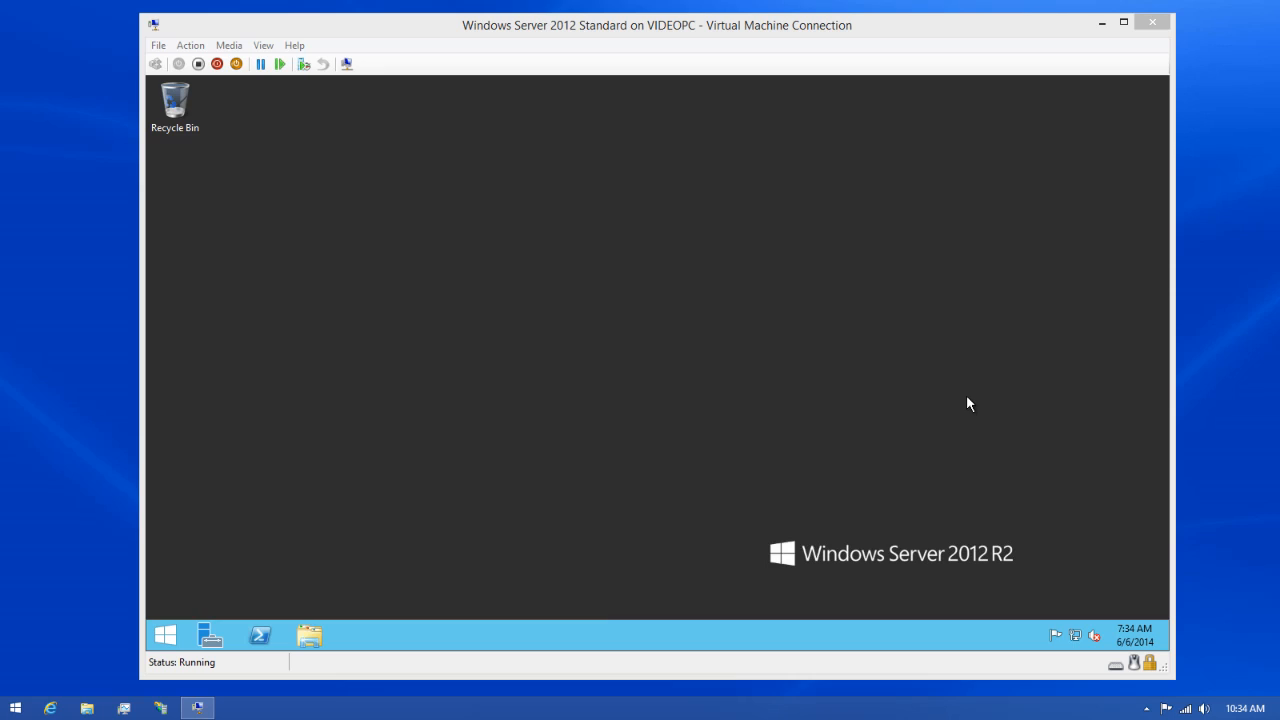
mouse_move(410, 546)
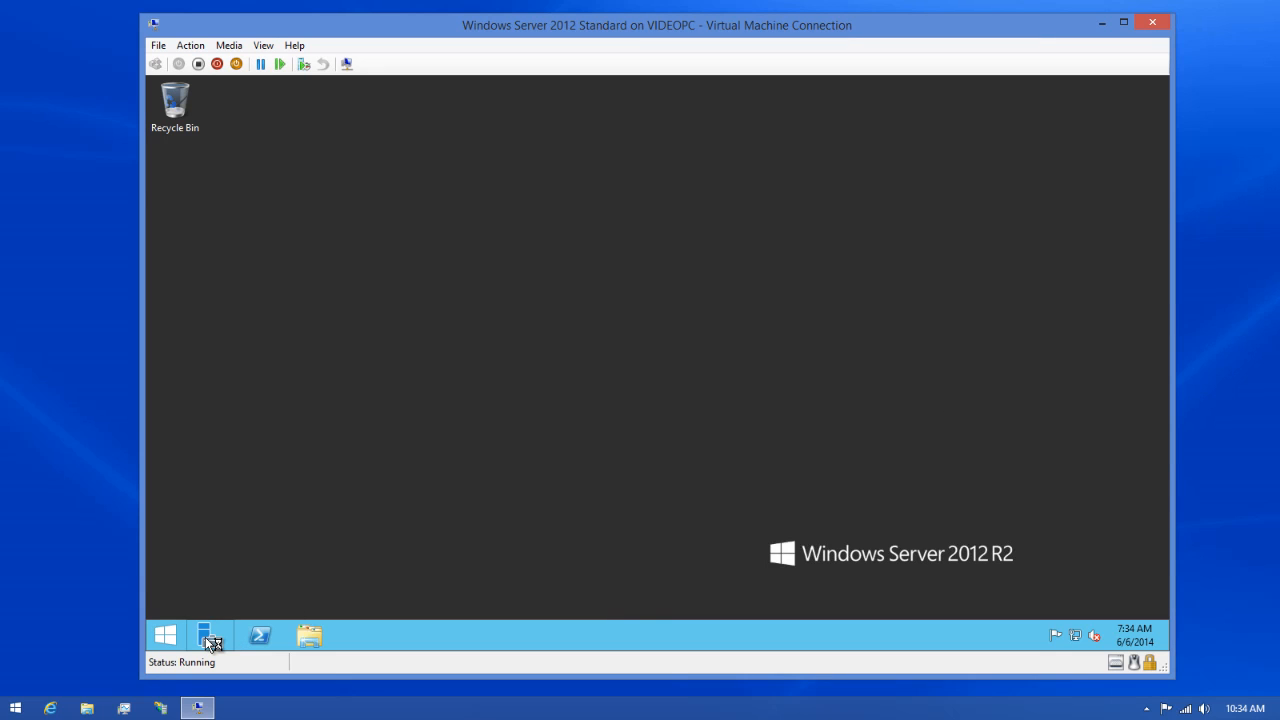
Step: Launch Server Manager from the taskbar to show its Dashboard
click(210, 635)
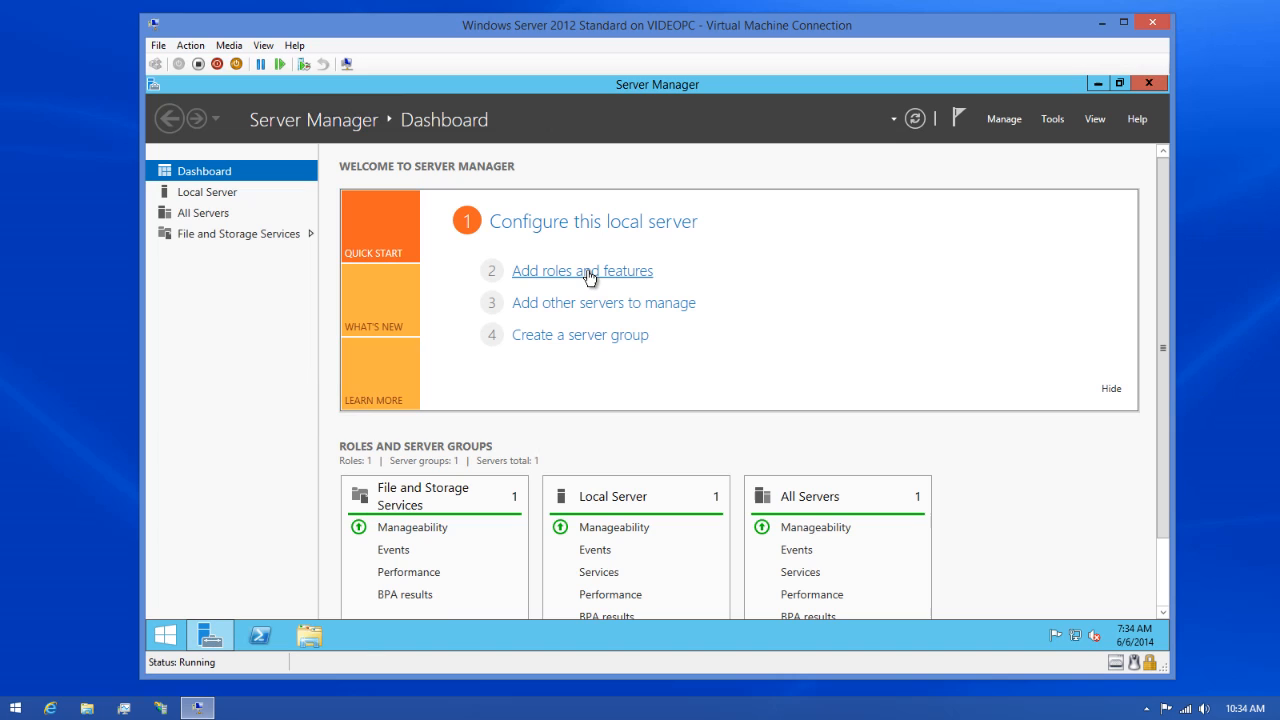
Step: Start the Add Roles and Features Wizard and keep role-based installation
click(582, 271)
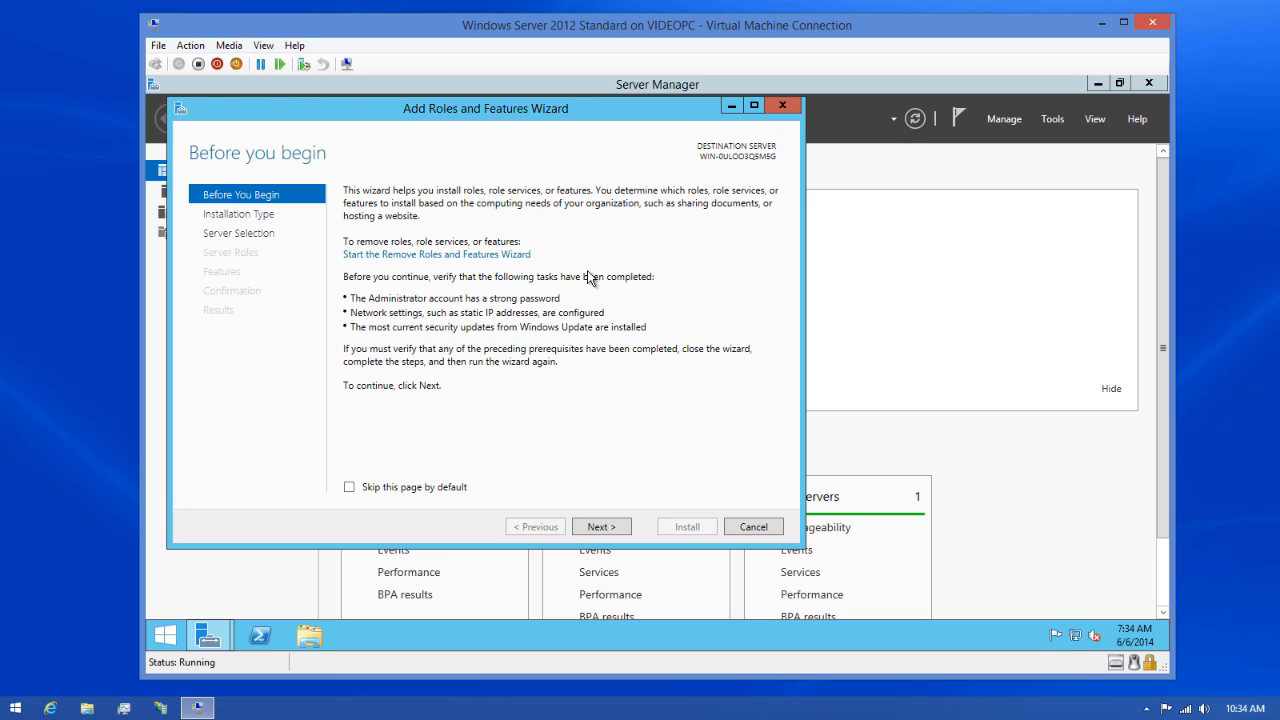
mouse_move(575, 378)
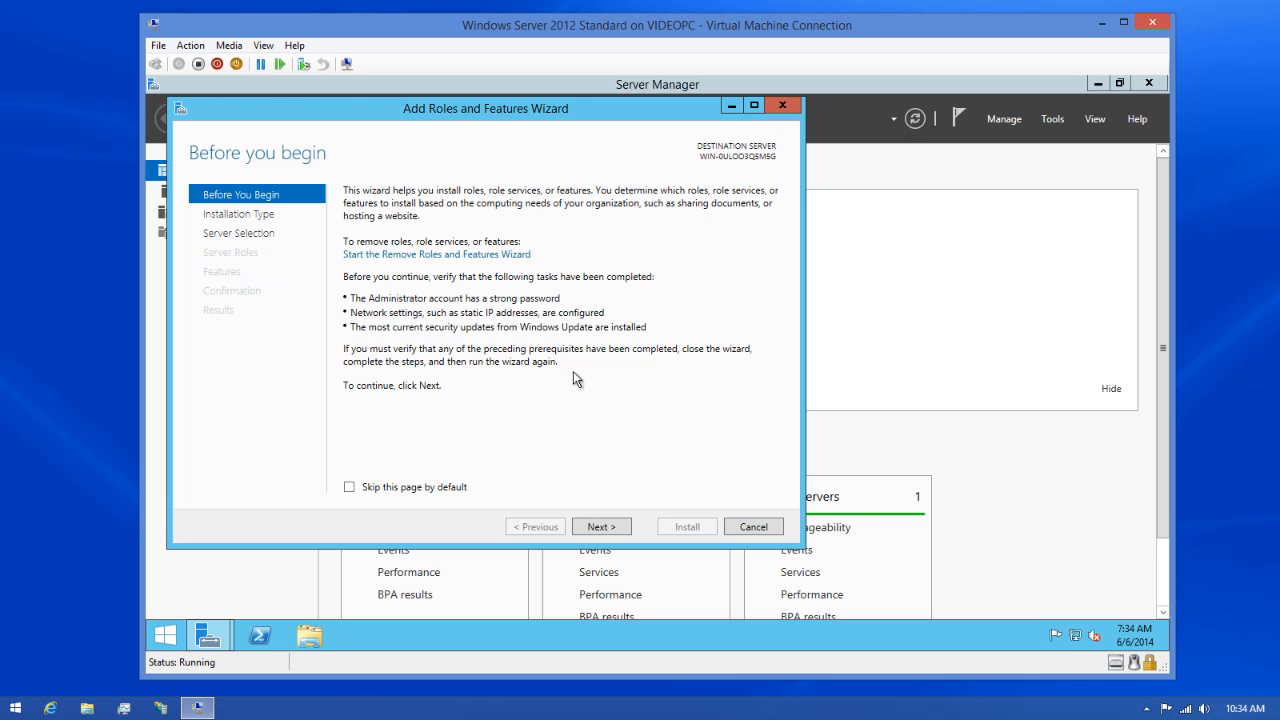
click(601, 526)
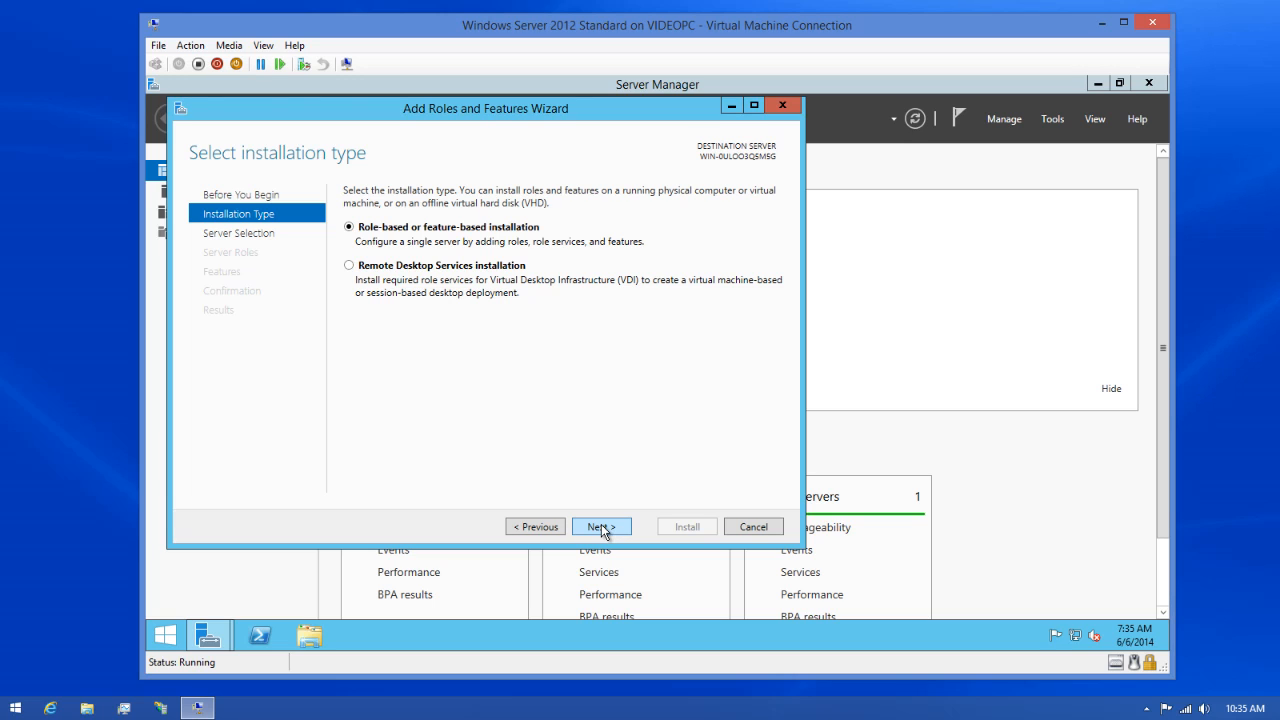
click(601, 526)
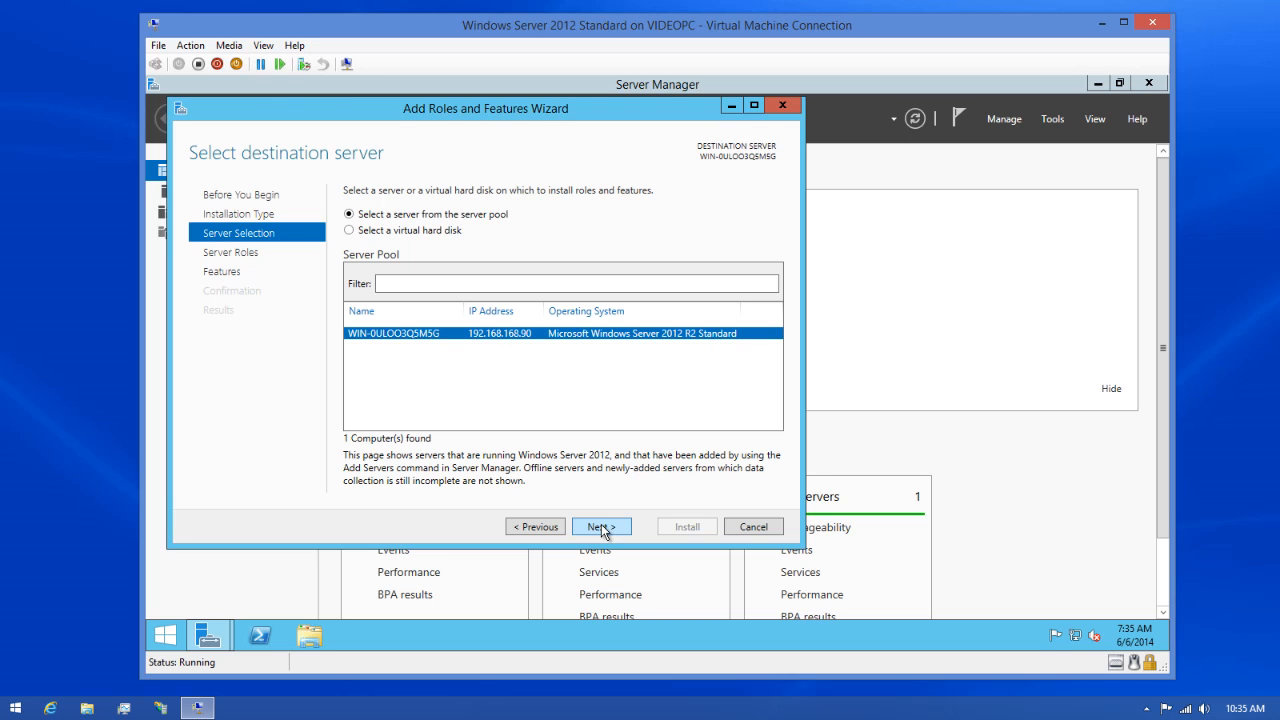
Step: Accept the local server and select Web Server (IIS) with its management tools
click(601, 527)
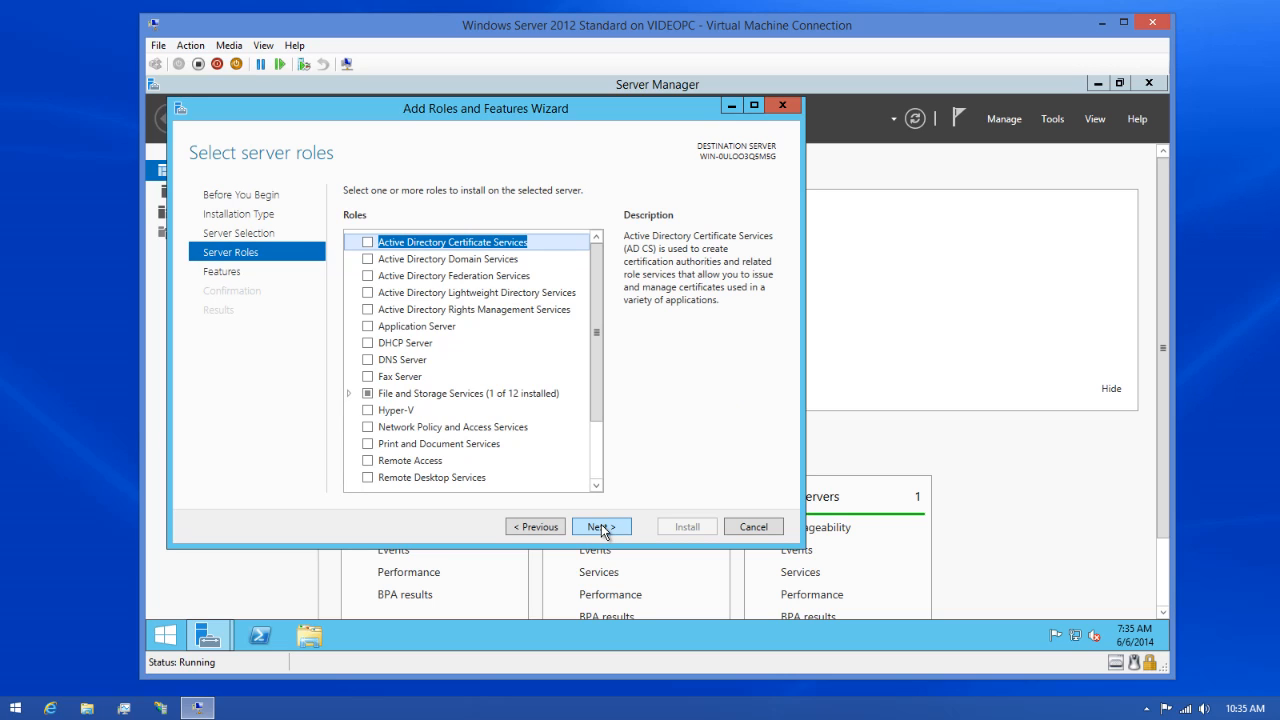
mouse_move(640, 457)
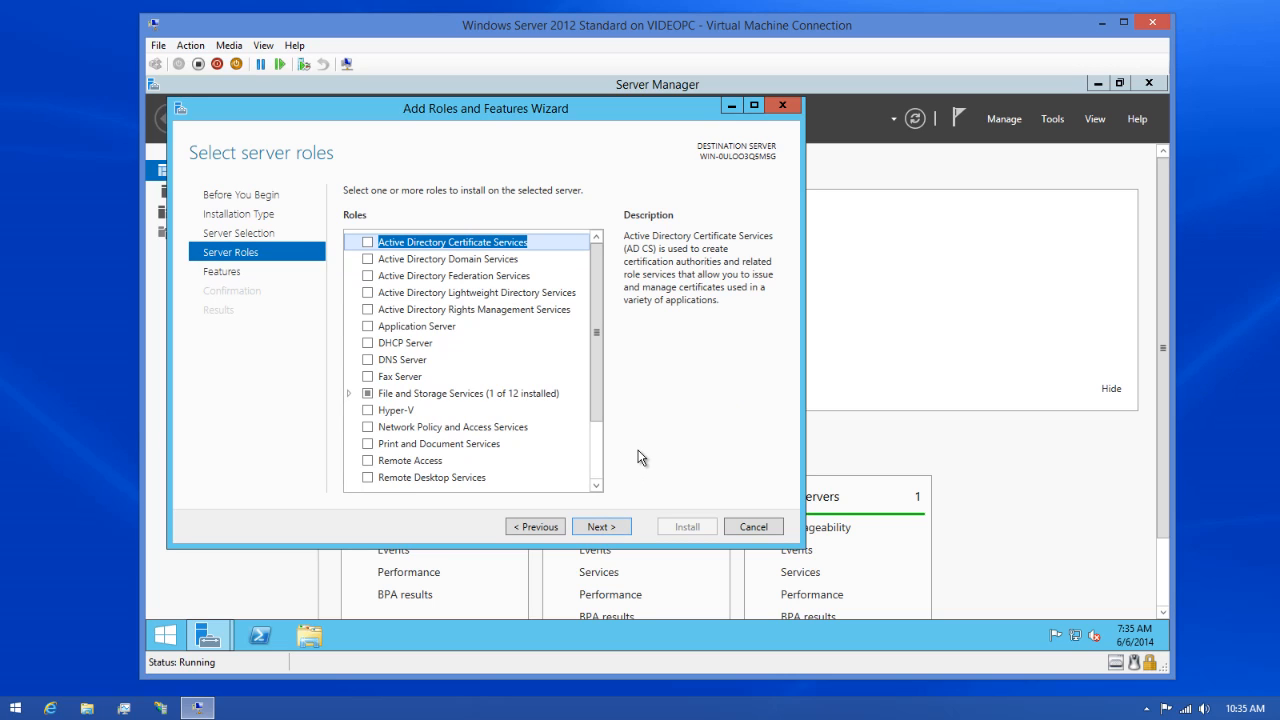
mouse_move(613, 428)
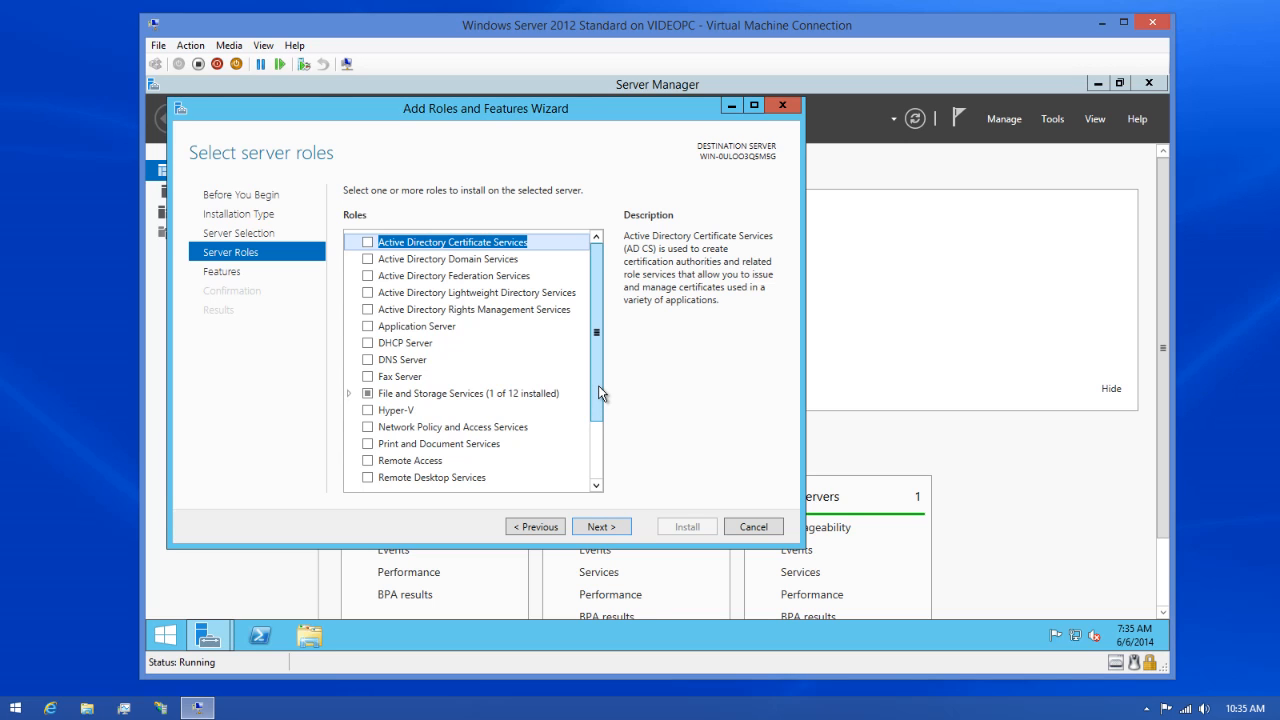
scroll(down, 3)
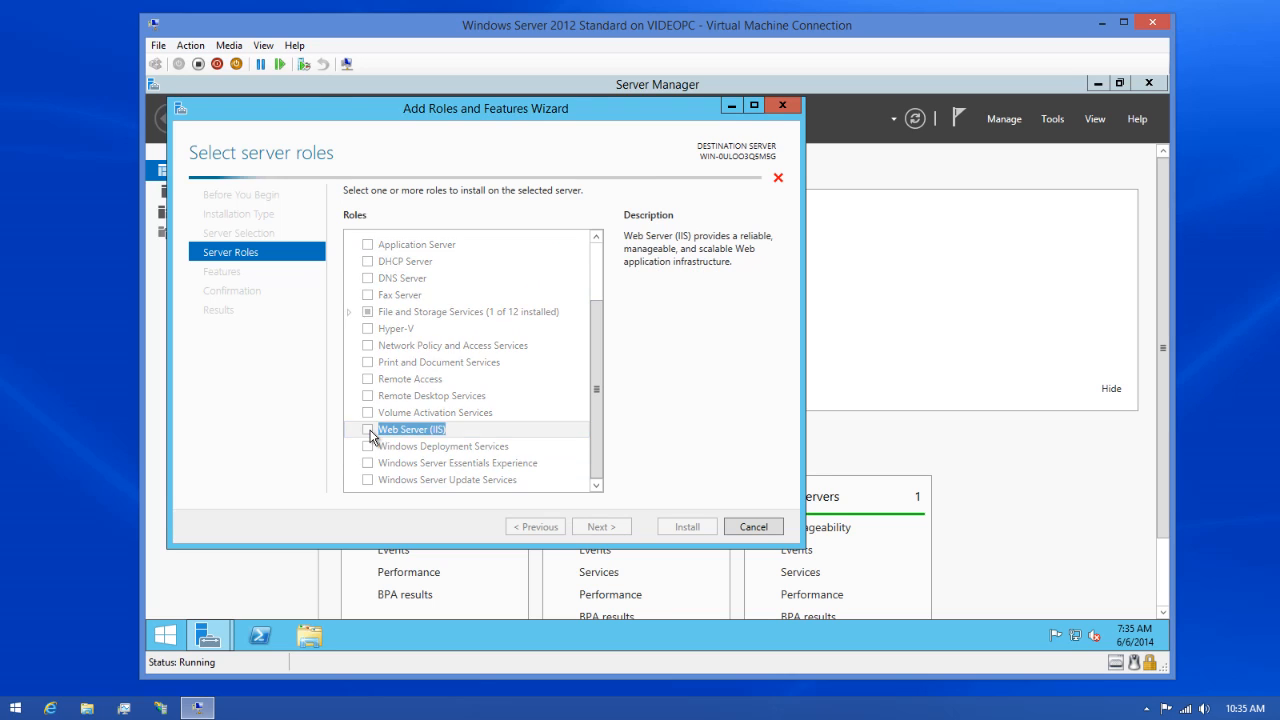
click(368, 429)
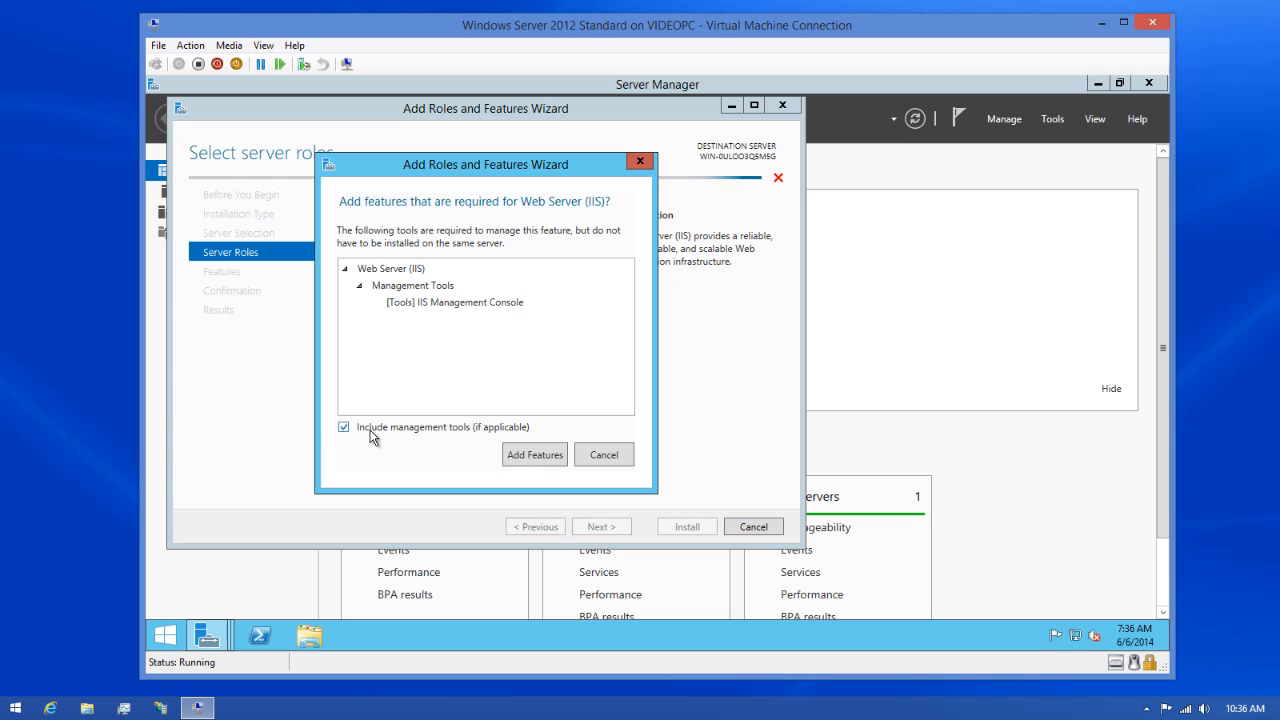
mouse_move(407, 437)
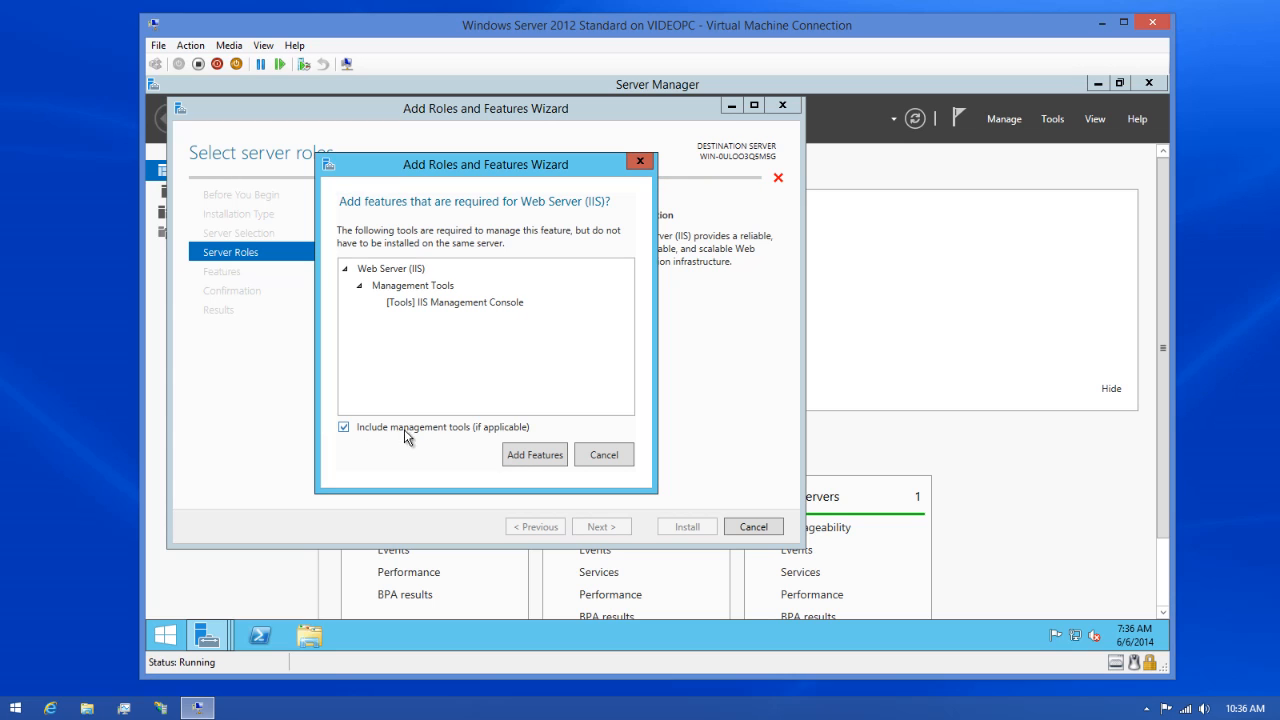
click(534, 454)
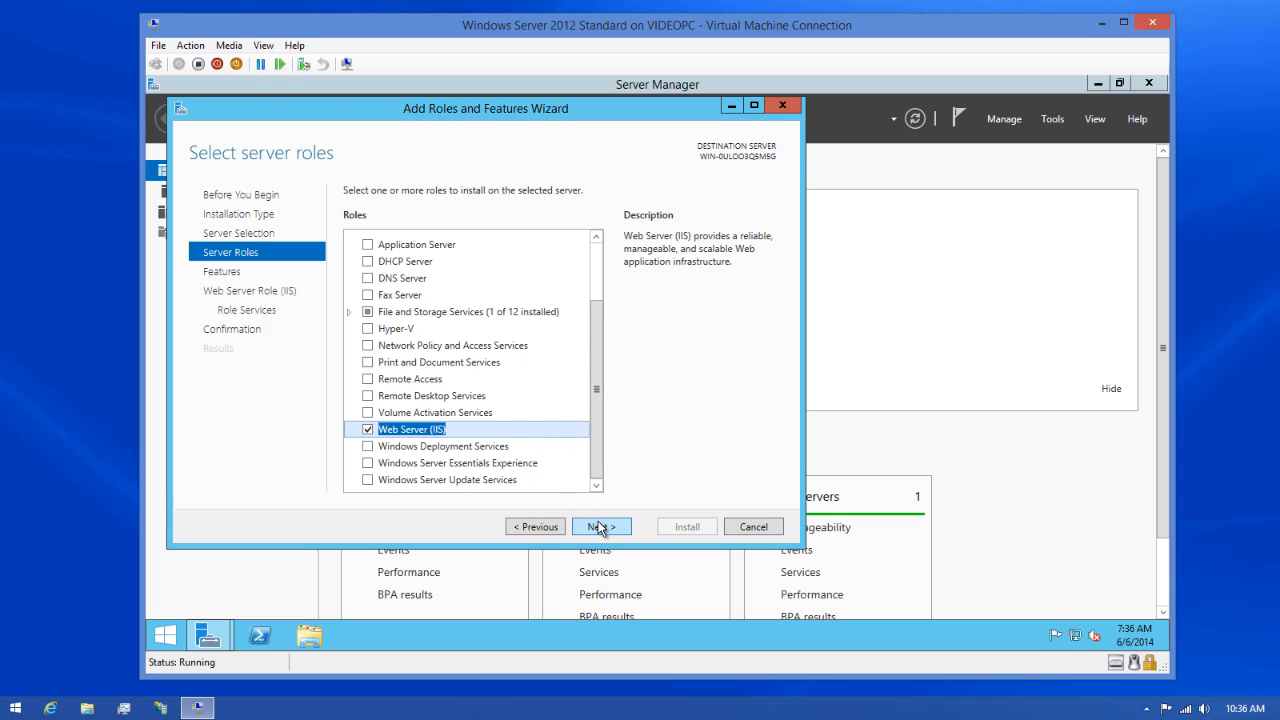
click(601, 526)
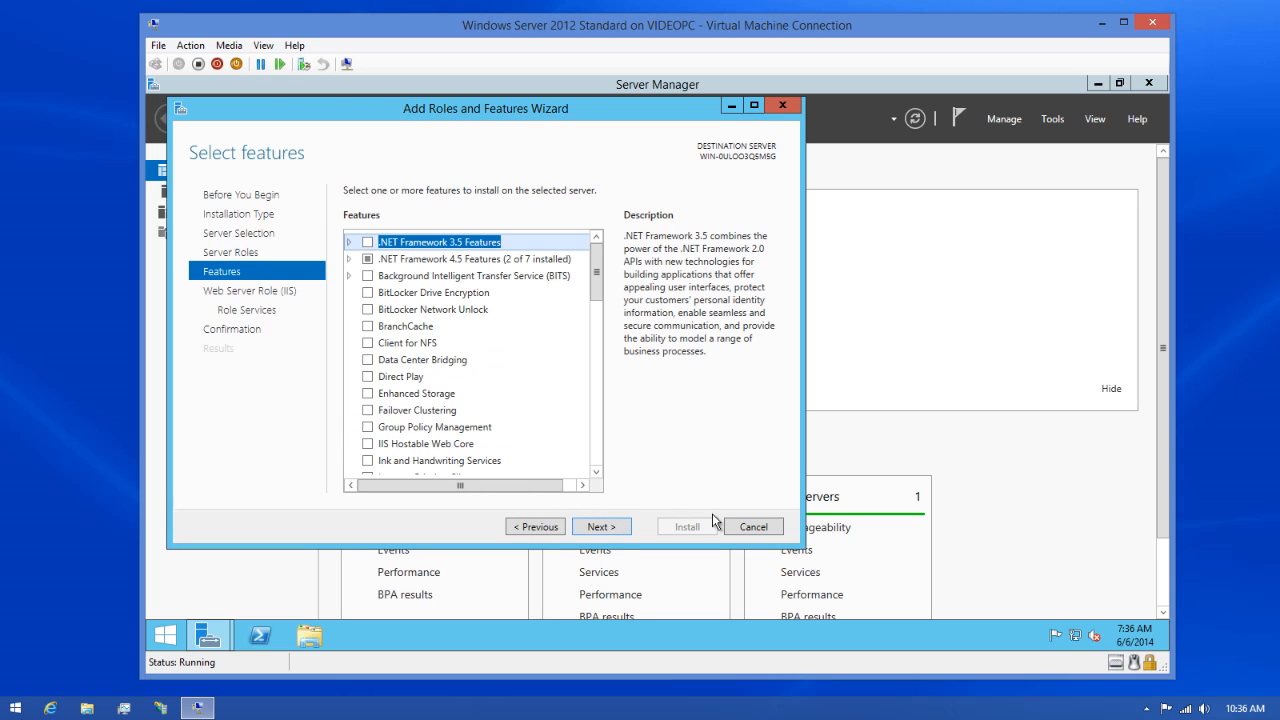
mouse_move(584, 351)
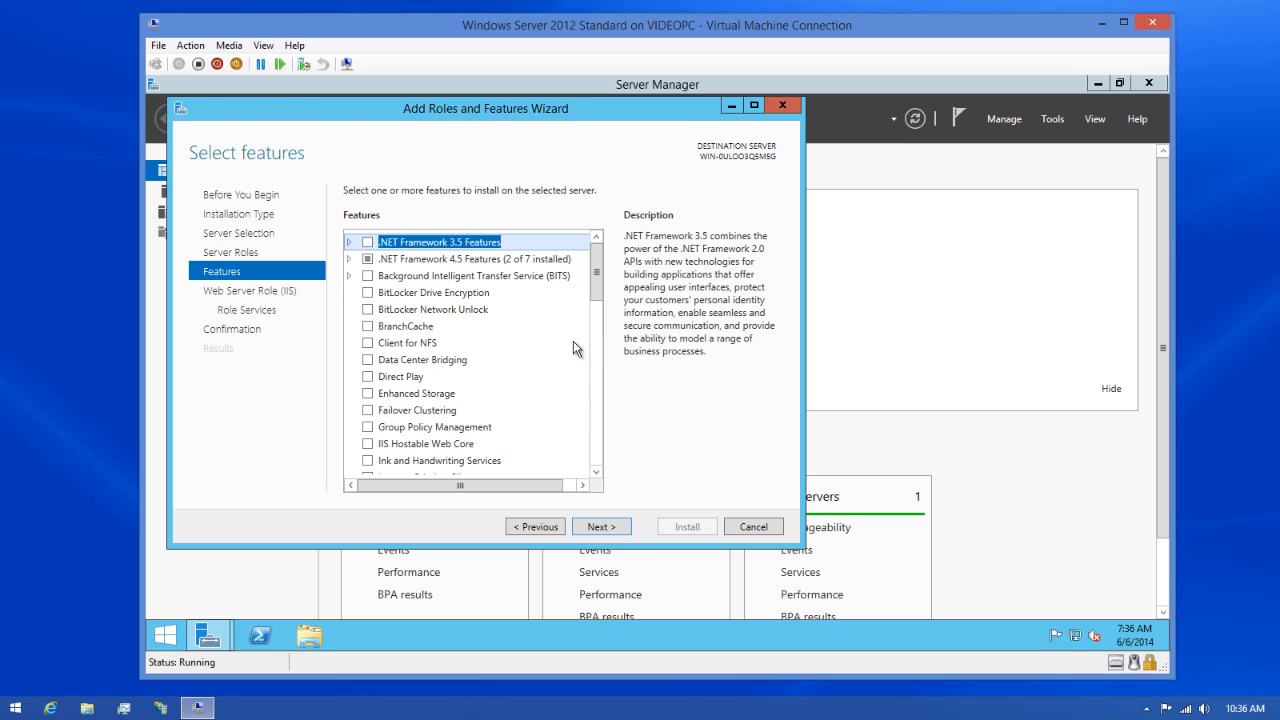
Step: Select the ASP.NET 4.5 feature and continue past the IIS overview to role services
click(350, 258)
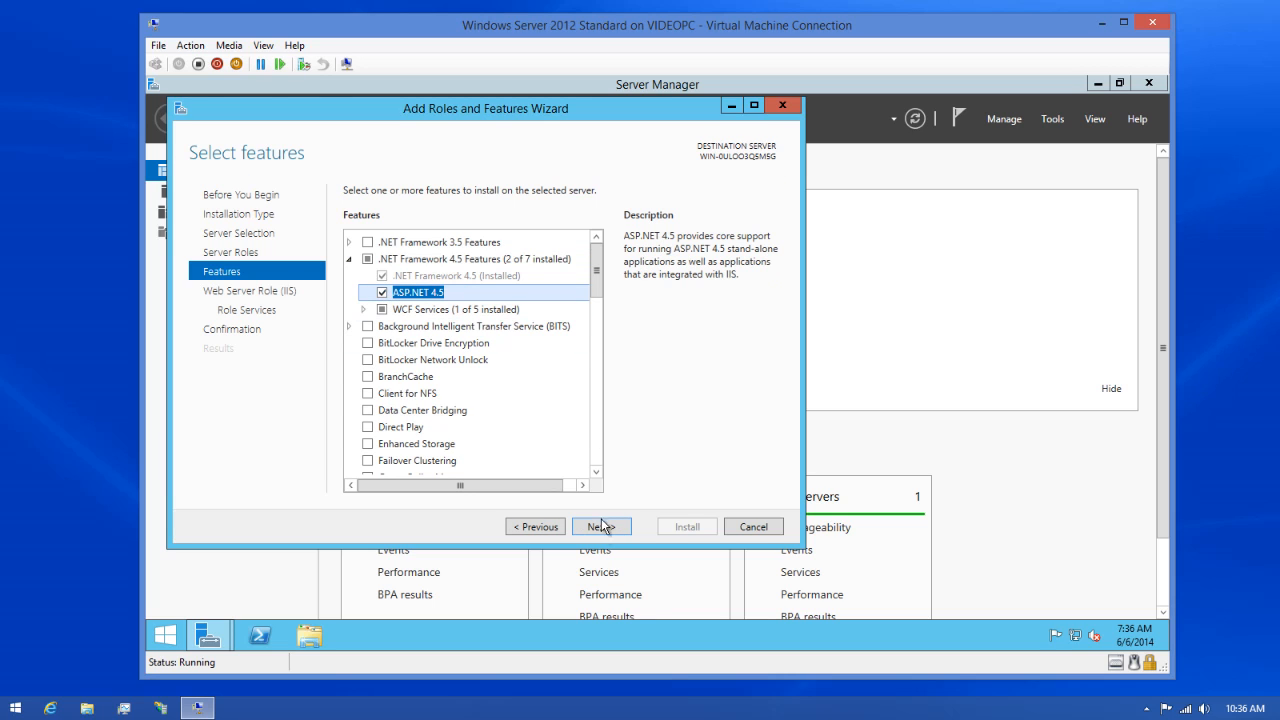
click(601, 526)
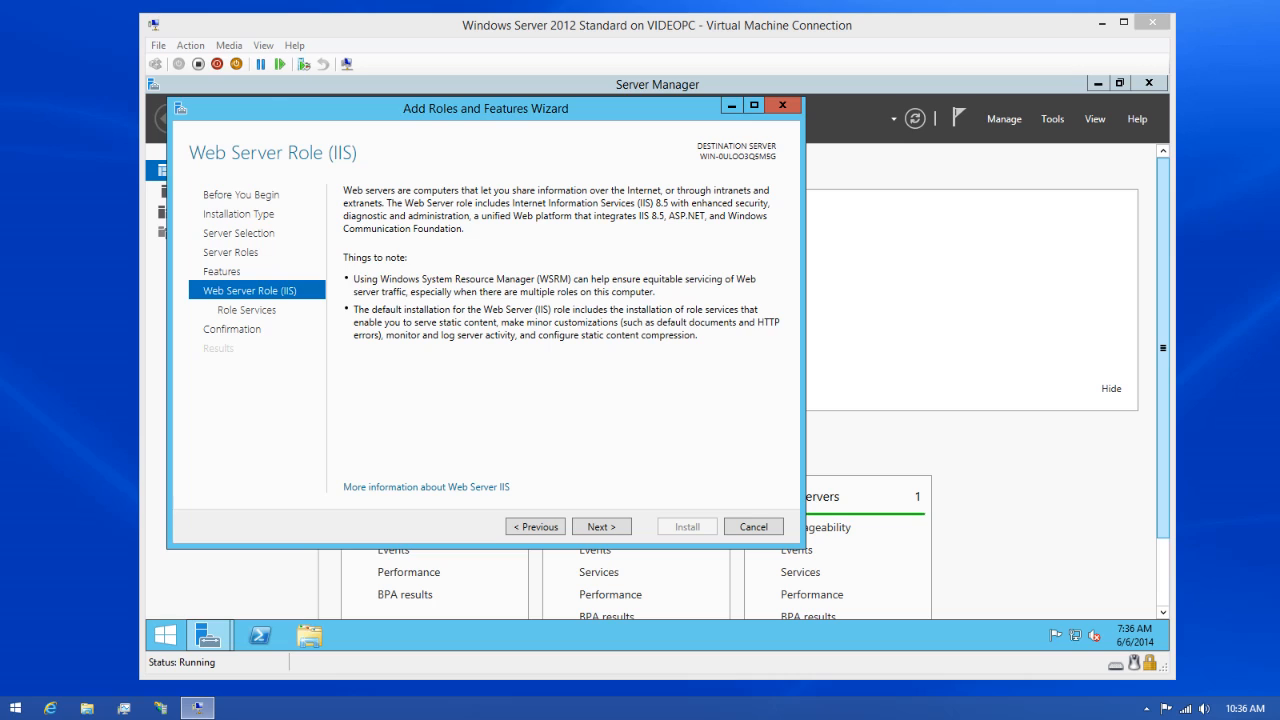
mouse_move(697, 500)
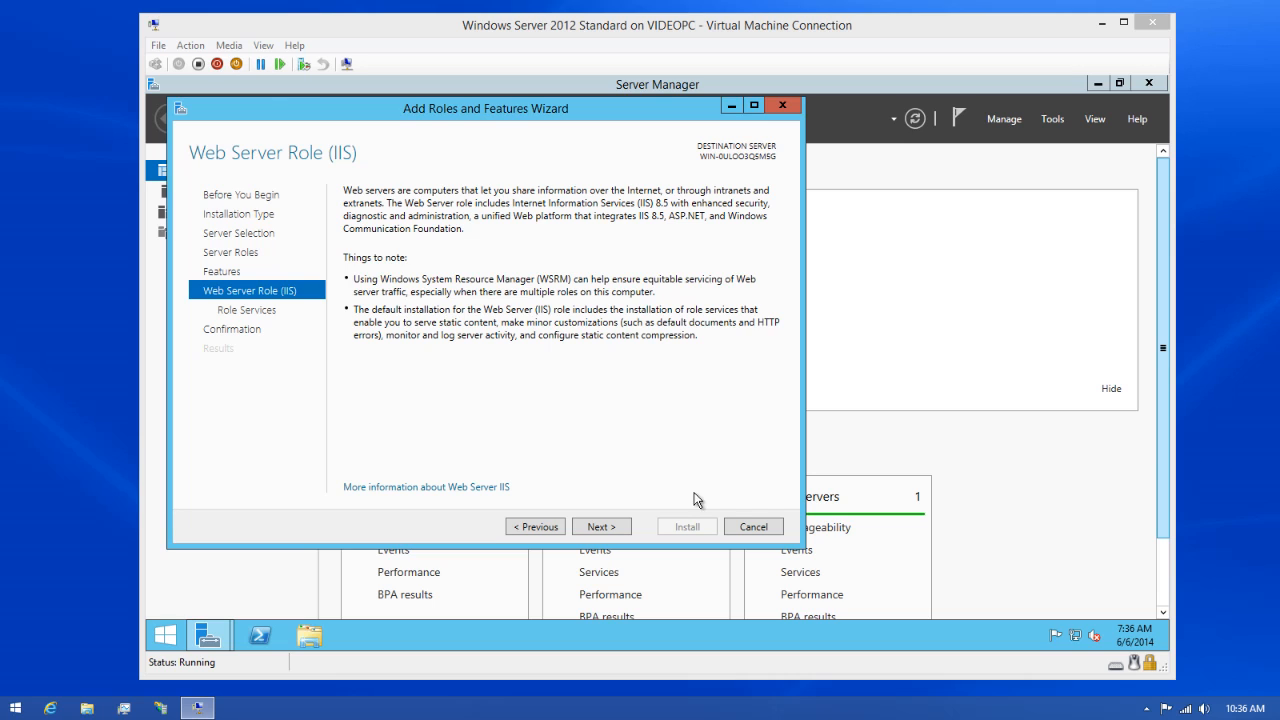
click(601, 526)
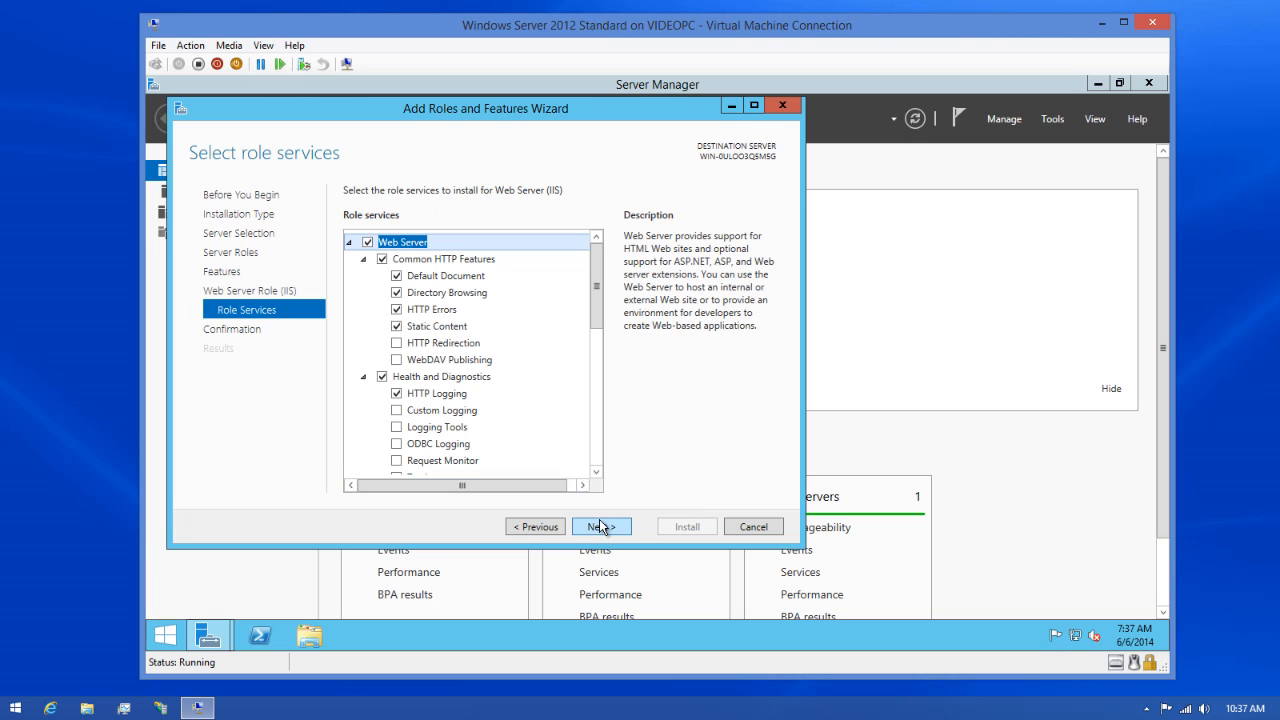
Step: Under Application Development, select .NET Extensibility 4.5, ASP.NET 4.5 with ISAPI features, and WebSocket Protocol
scroll(down, 3)
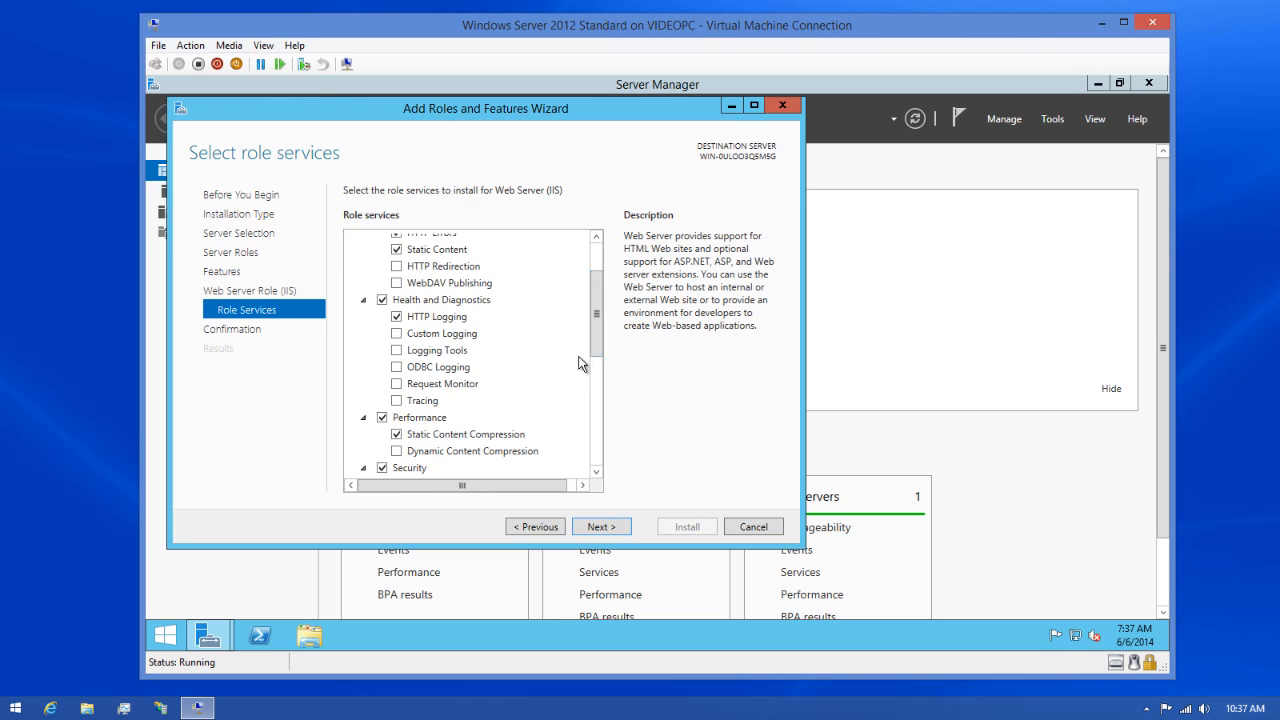
scroll(down, 3)
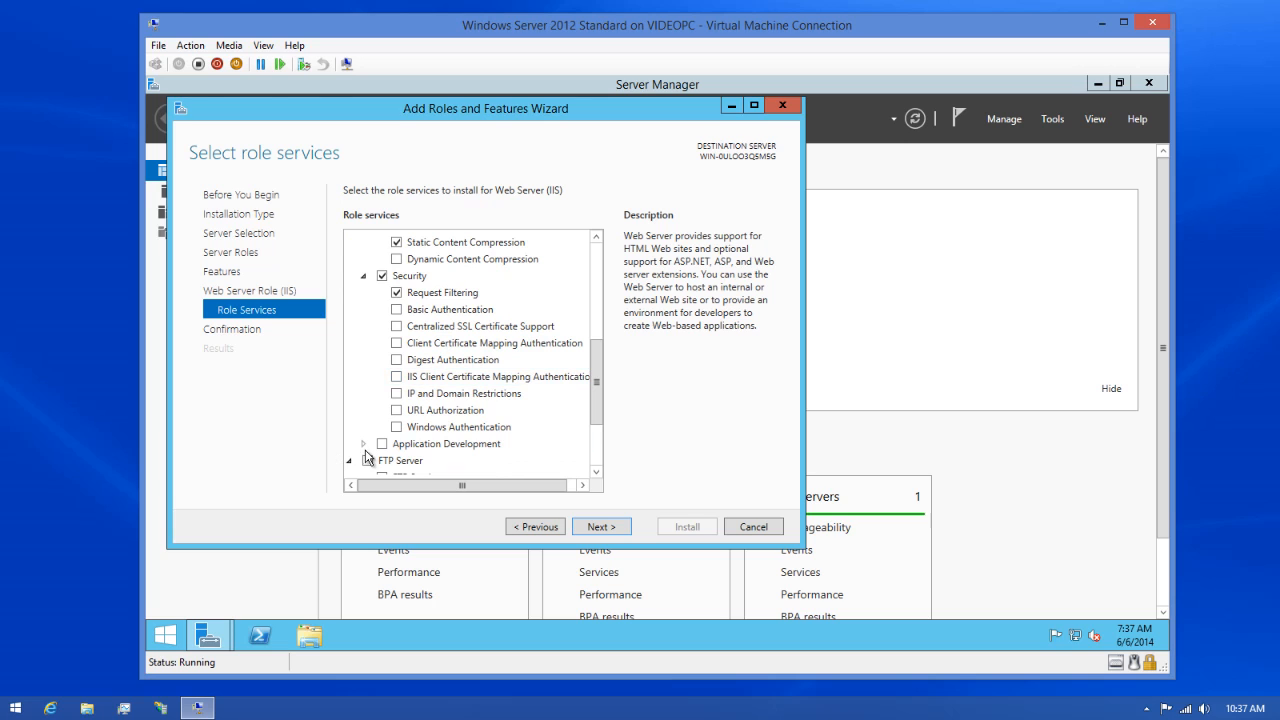
click(364, 443)
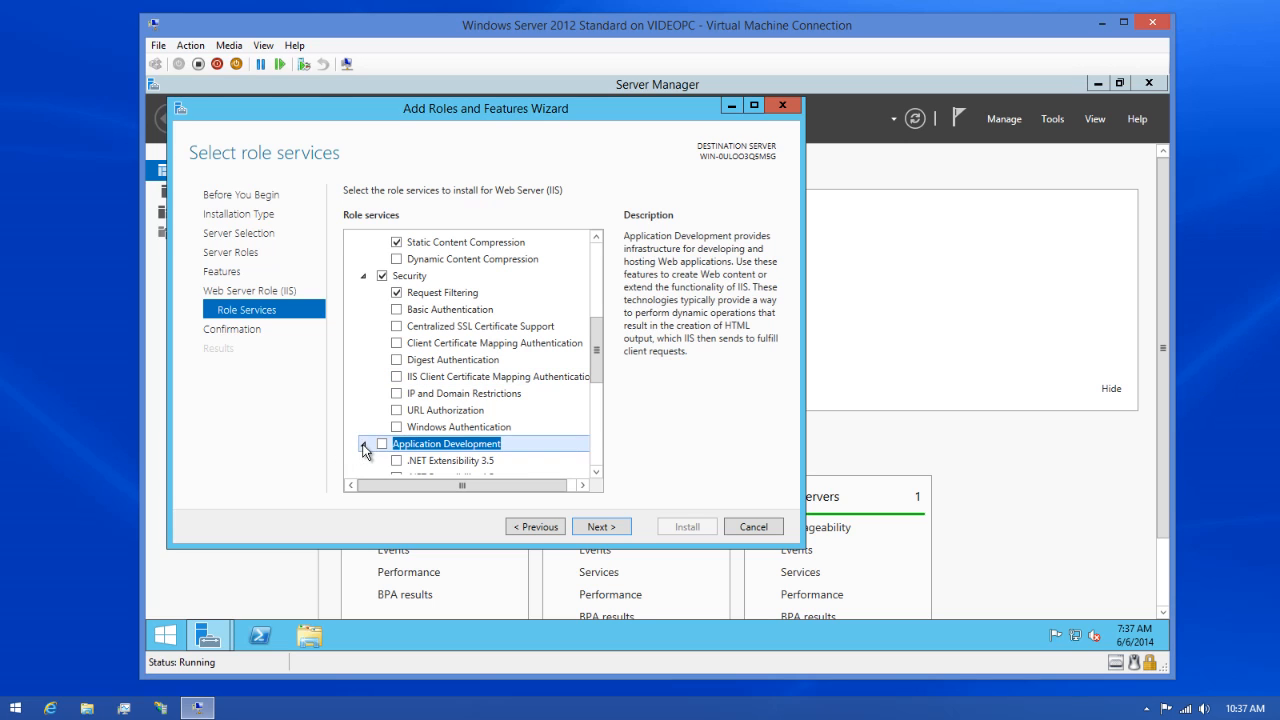
click(365, 443)
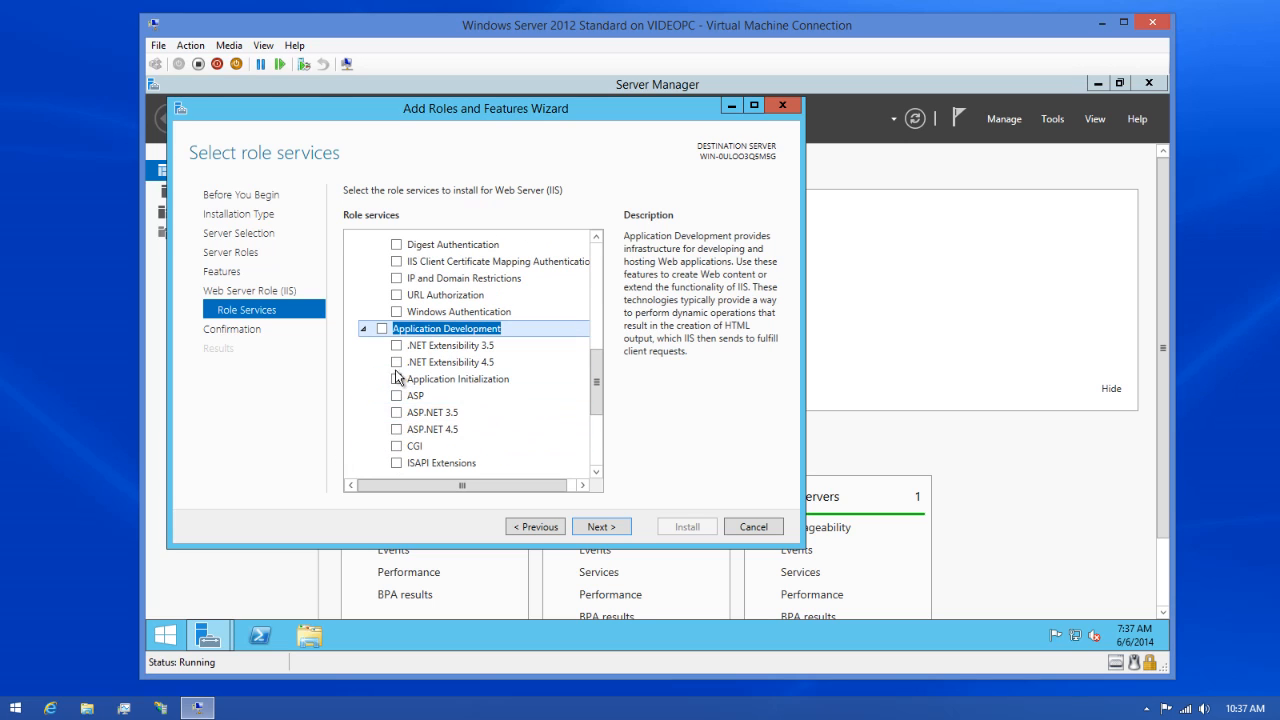
click(397, 361)
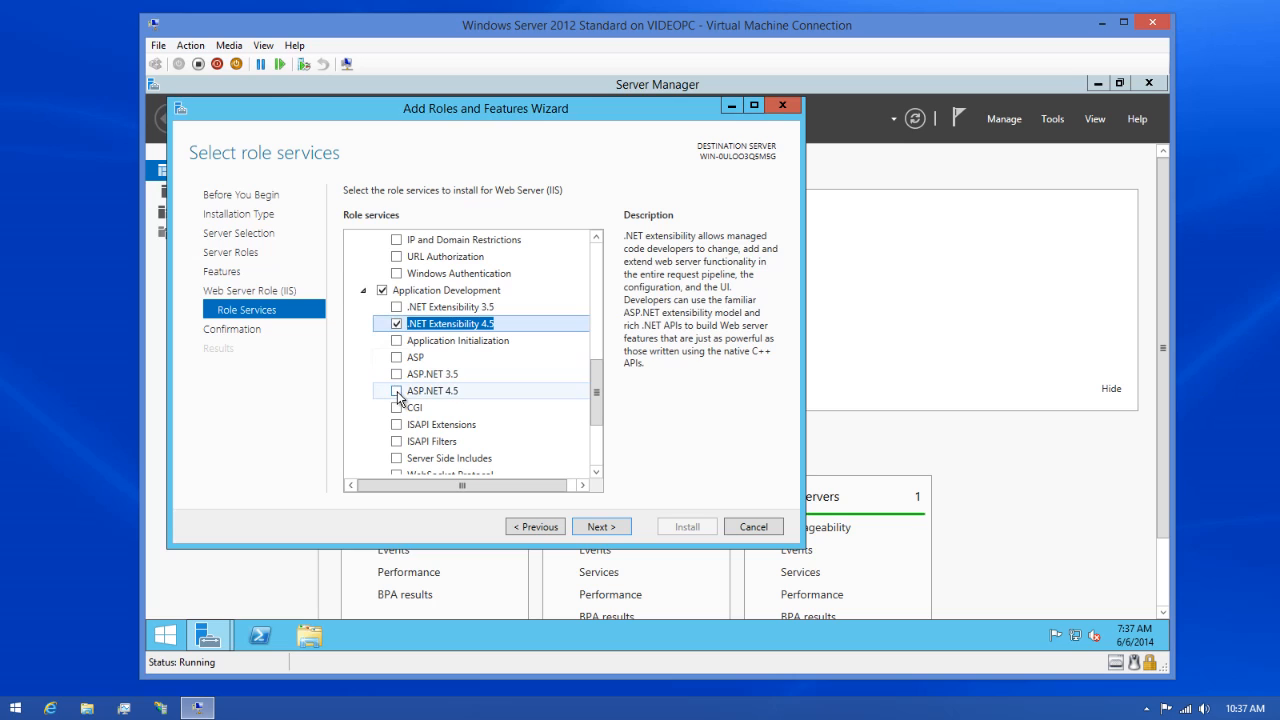
click(396, 390)
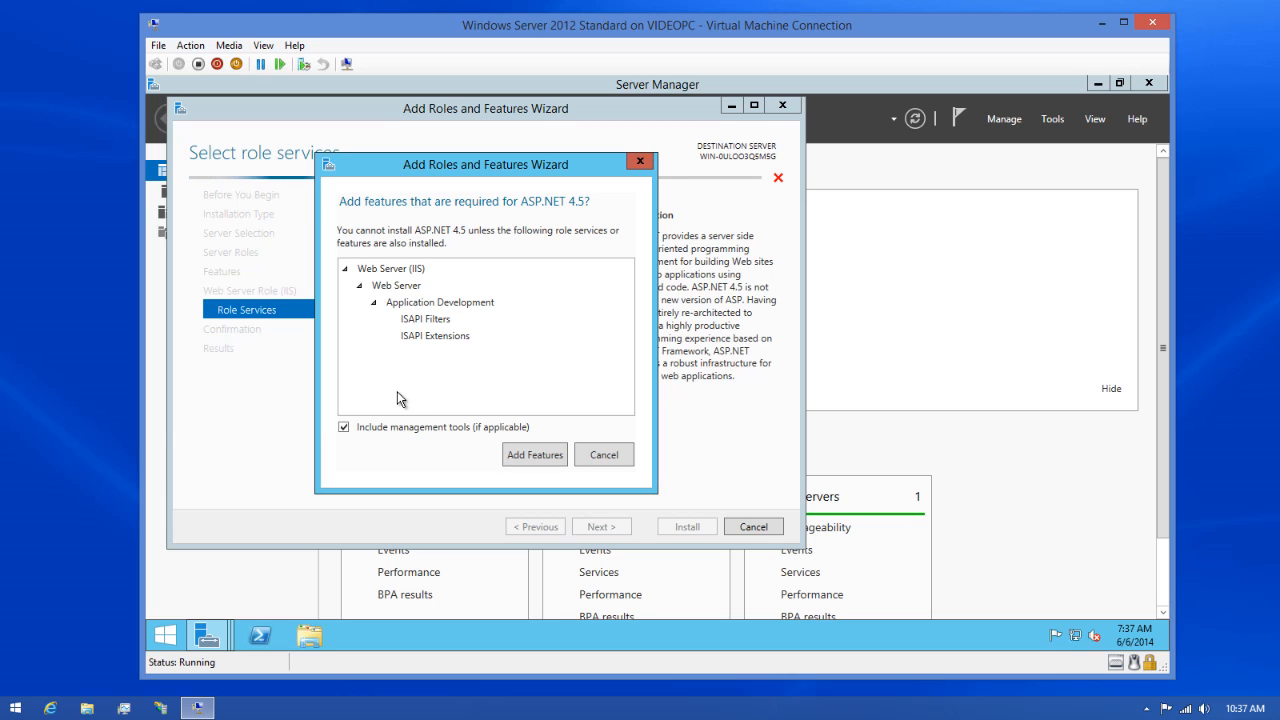
click(534, 454)
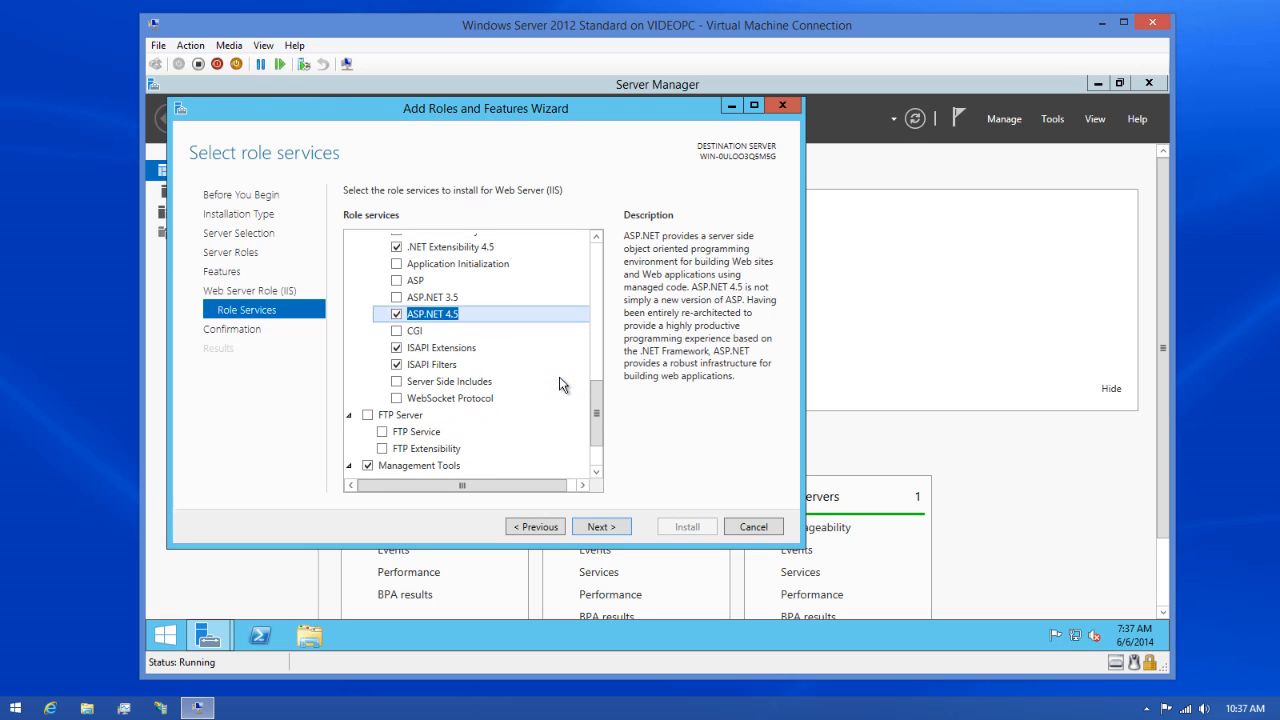
mouse_move(493, 390)
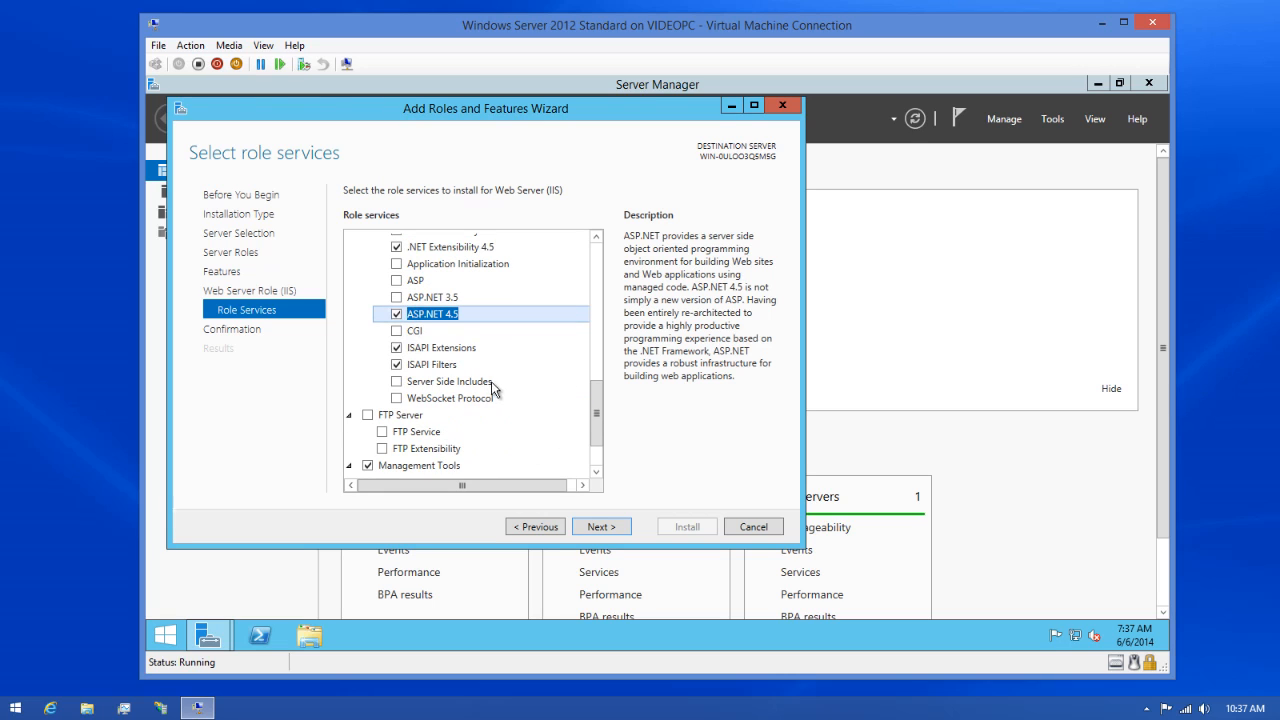
mouse_move(397, 398)
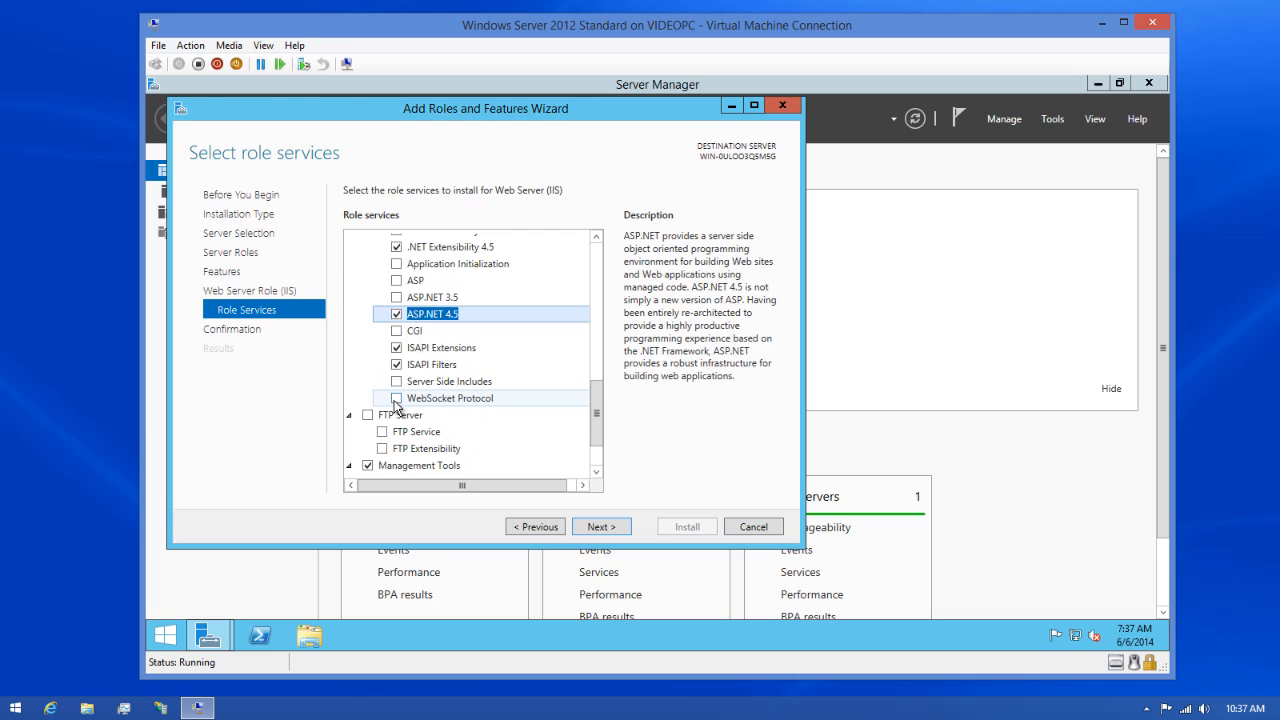
click(396, 398)
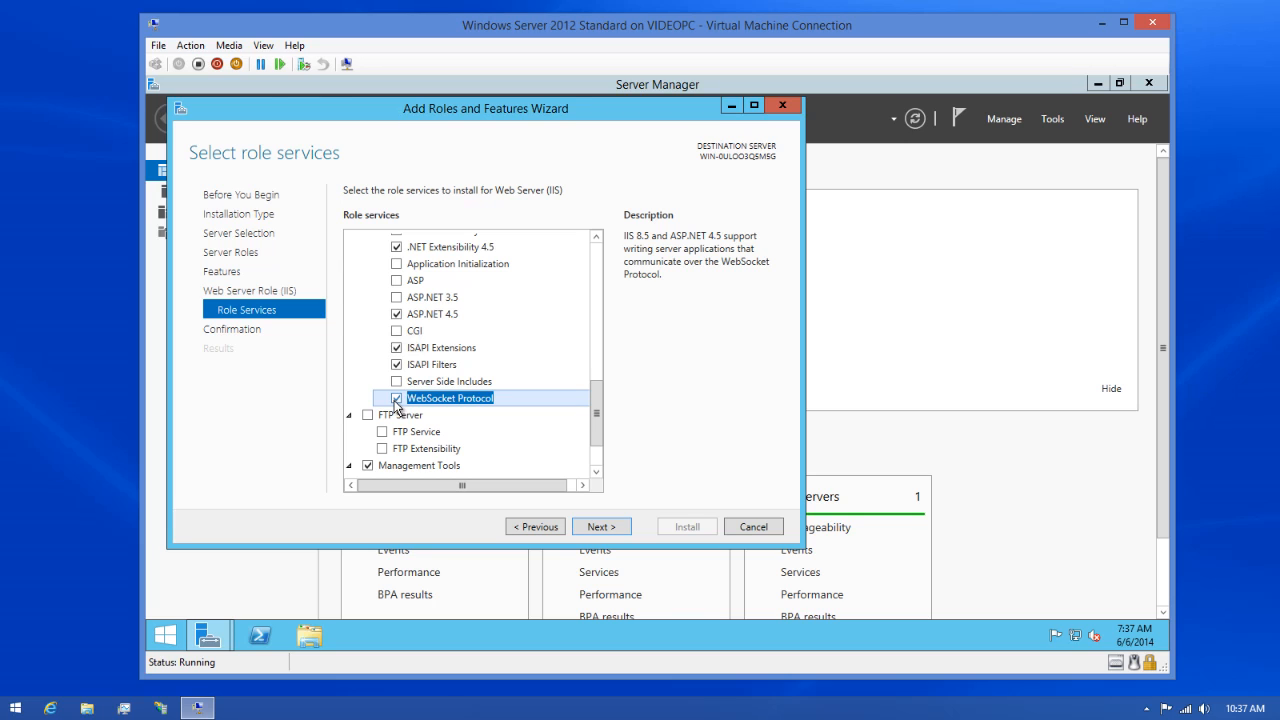
Step: On the confirmation page, allow automatic restart of the destination server if required
click(601, 526)
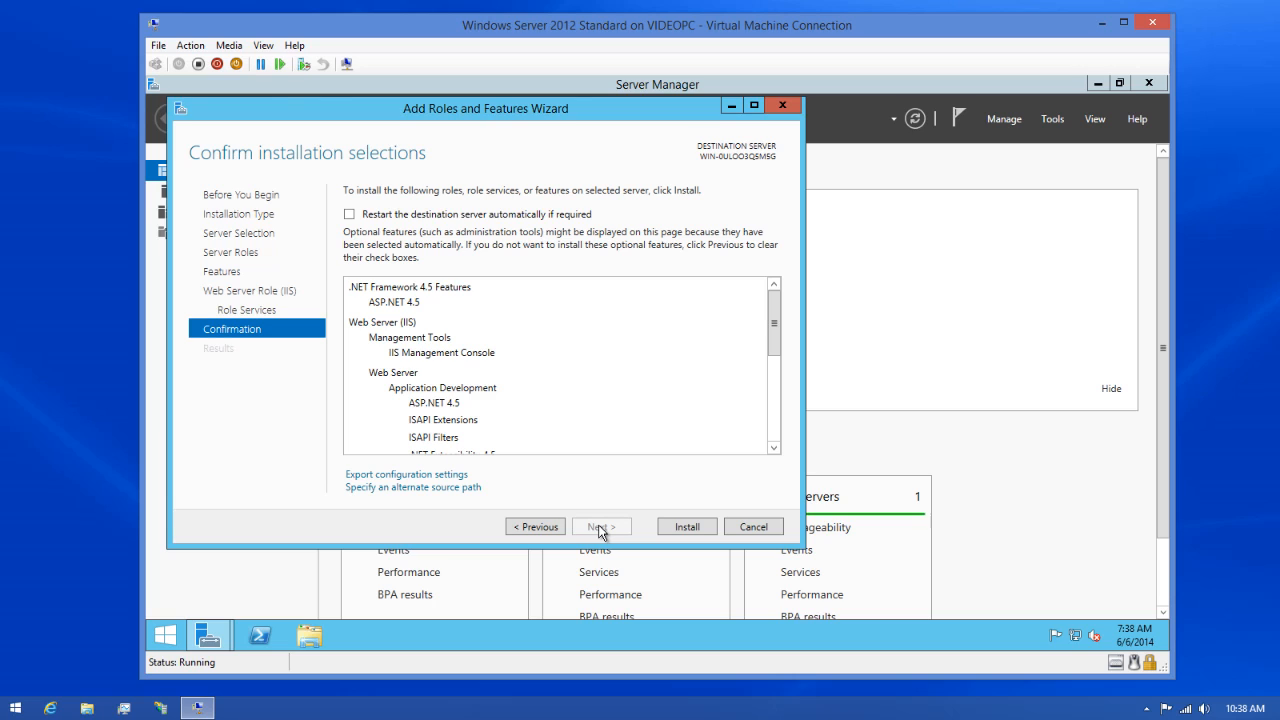
mouse_move(570, 493)
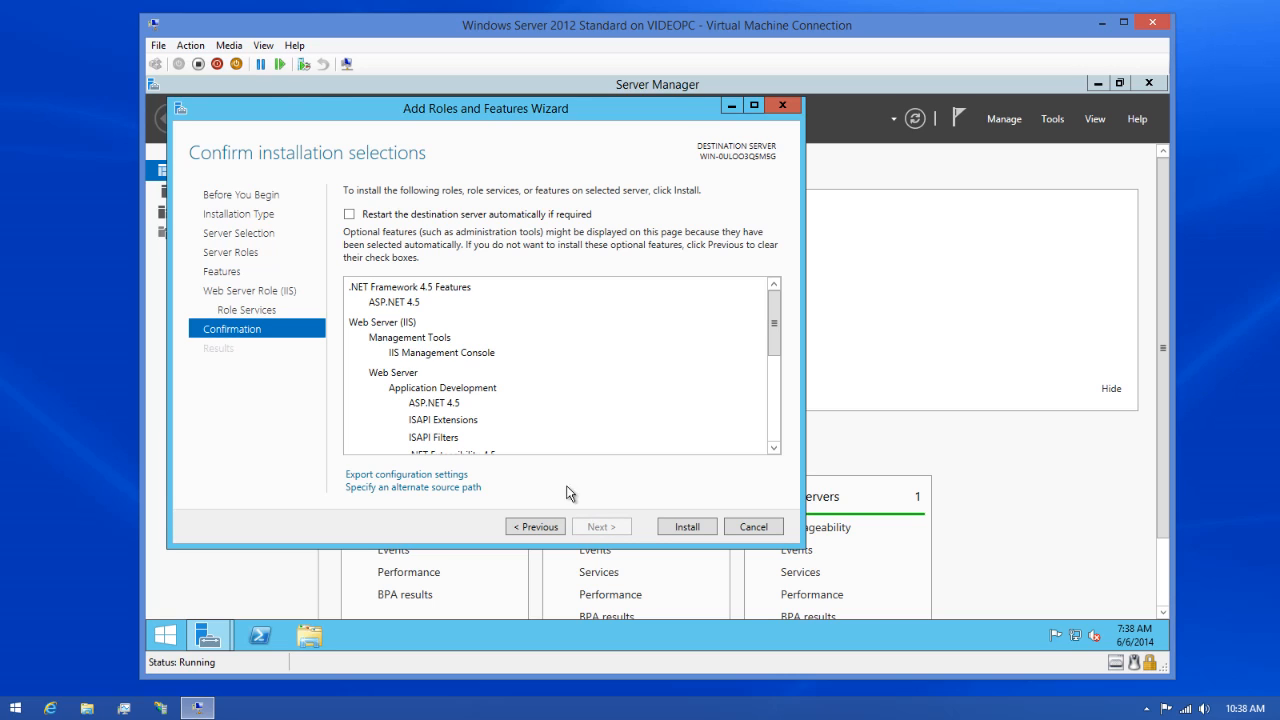
click(348, 214)
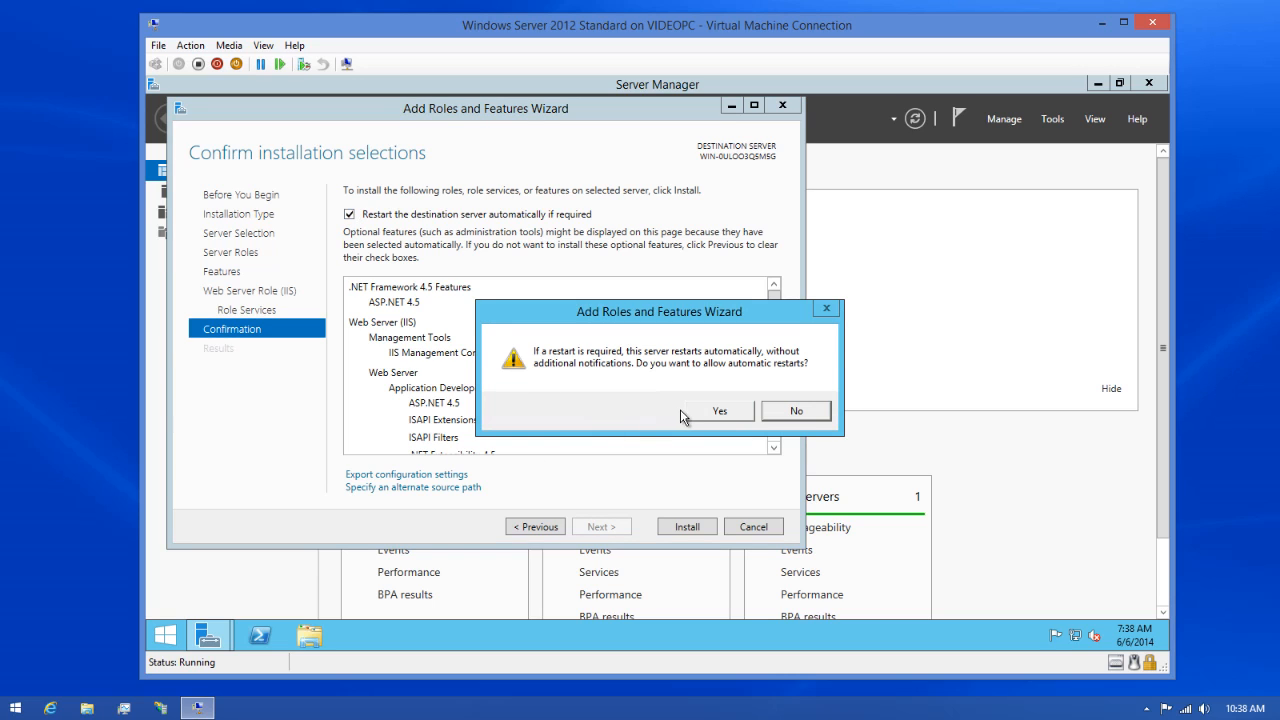
mouse_move(713, 421)
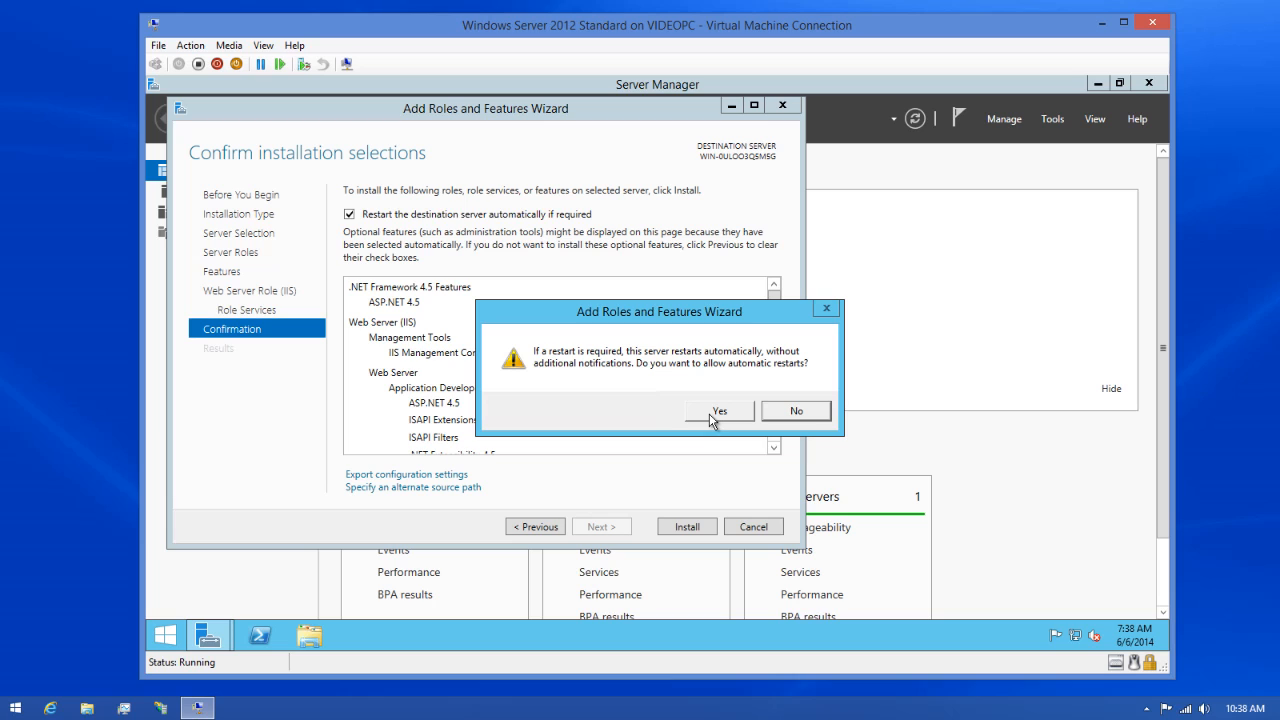
click(719, 411)
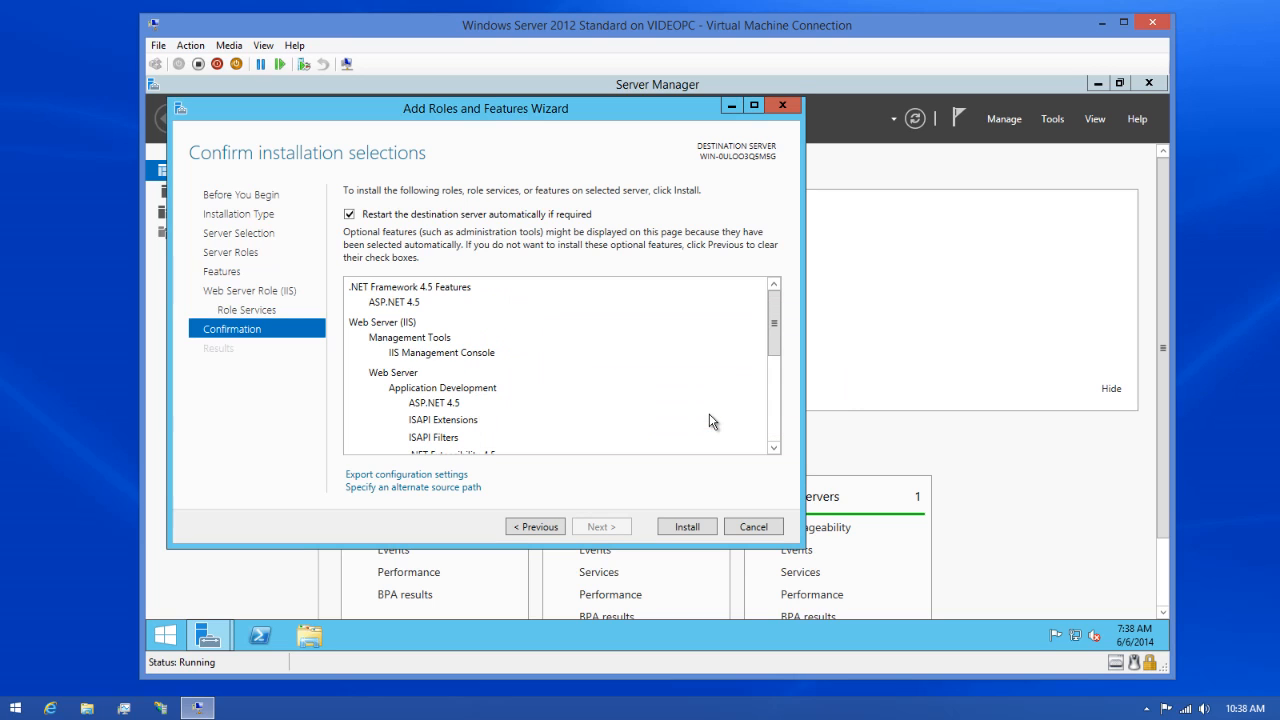
mouse_move(686, 527)
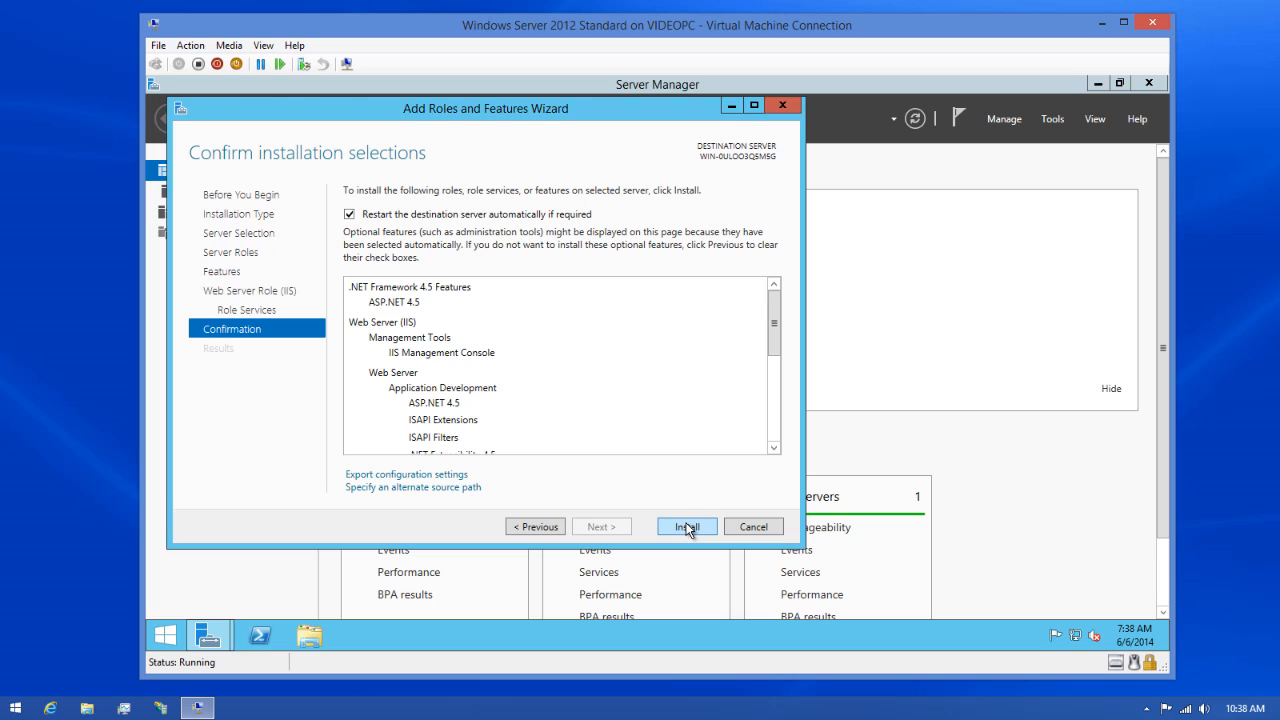
Step: Begin installing the IIS and ASP.NET features and close the wizard
click(686, 526)
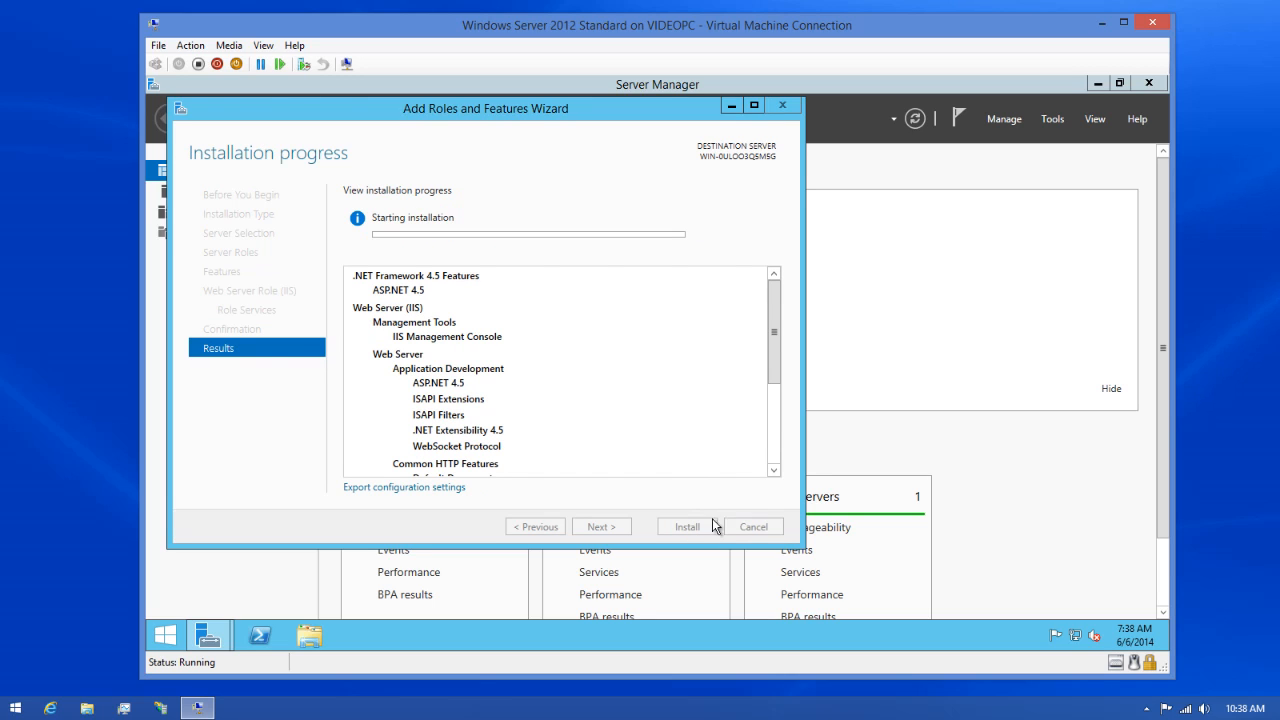
click(686, 526)
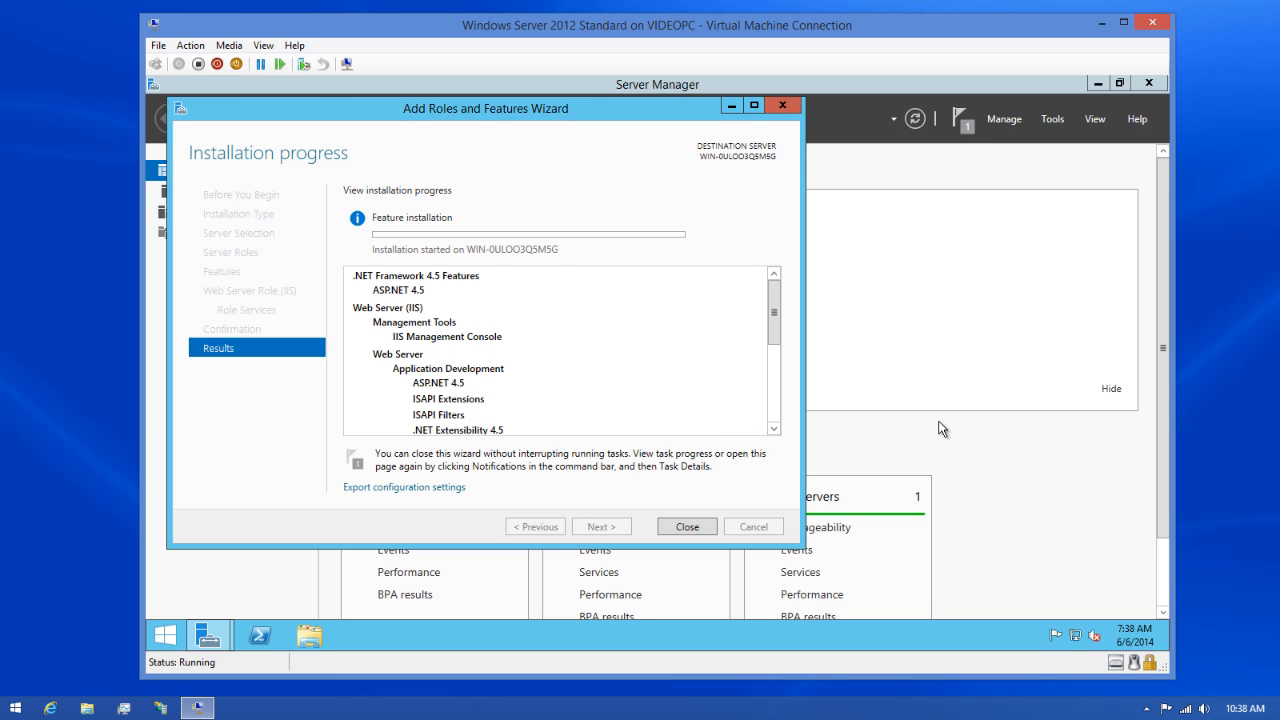
click(686, 526)
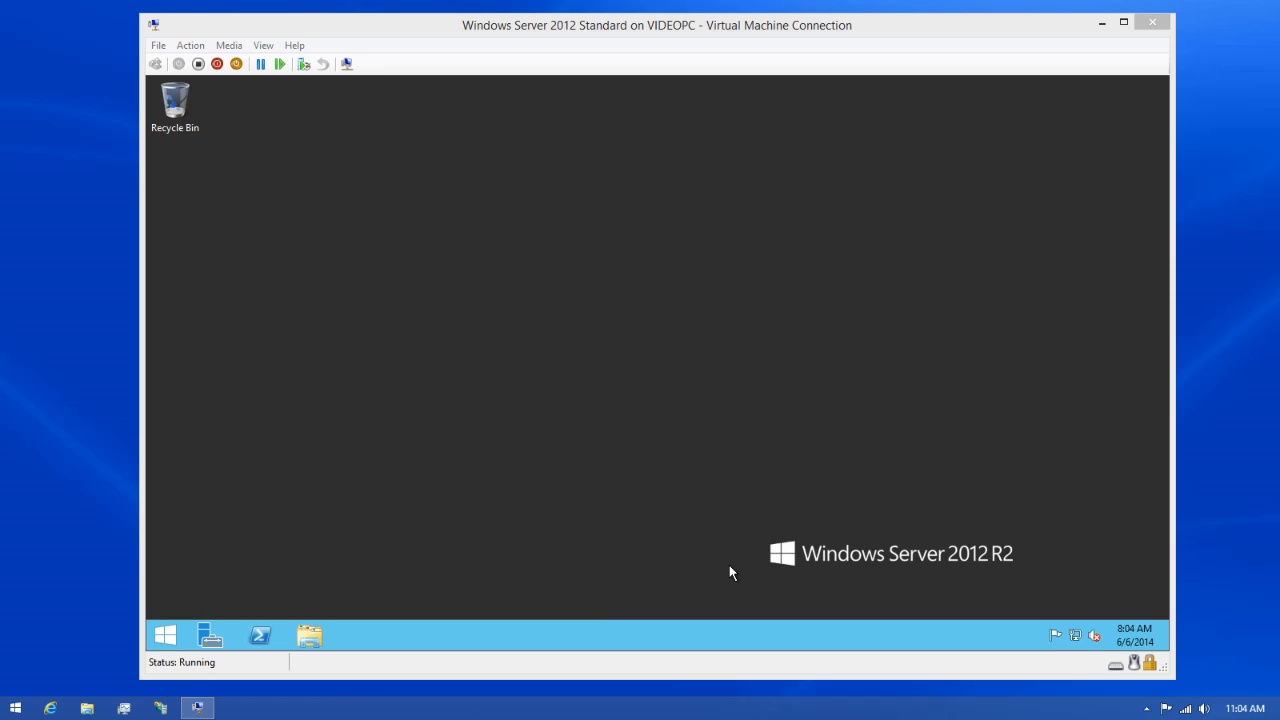
mouse_move(735, 572)
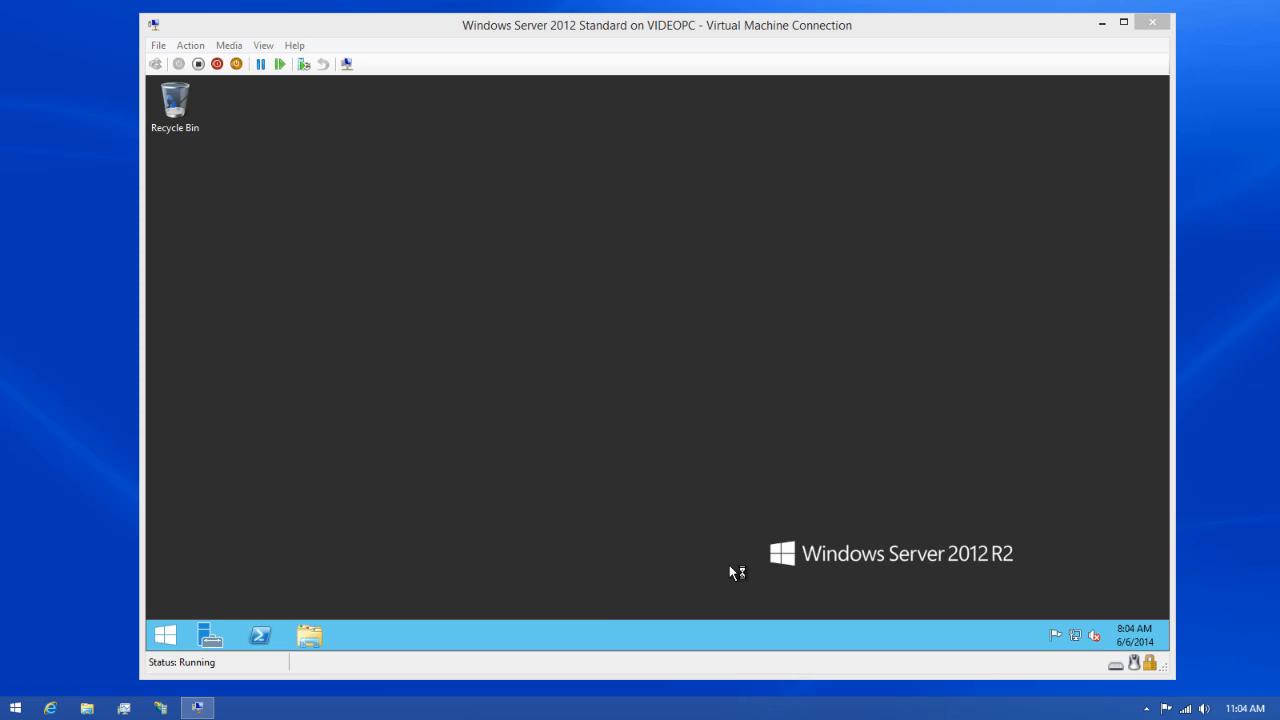
mouse_move(185, 636)
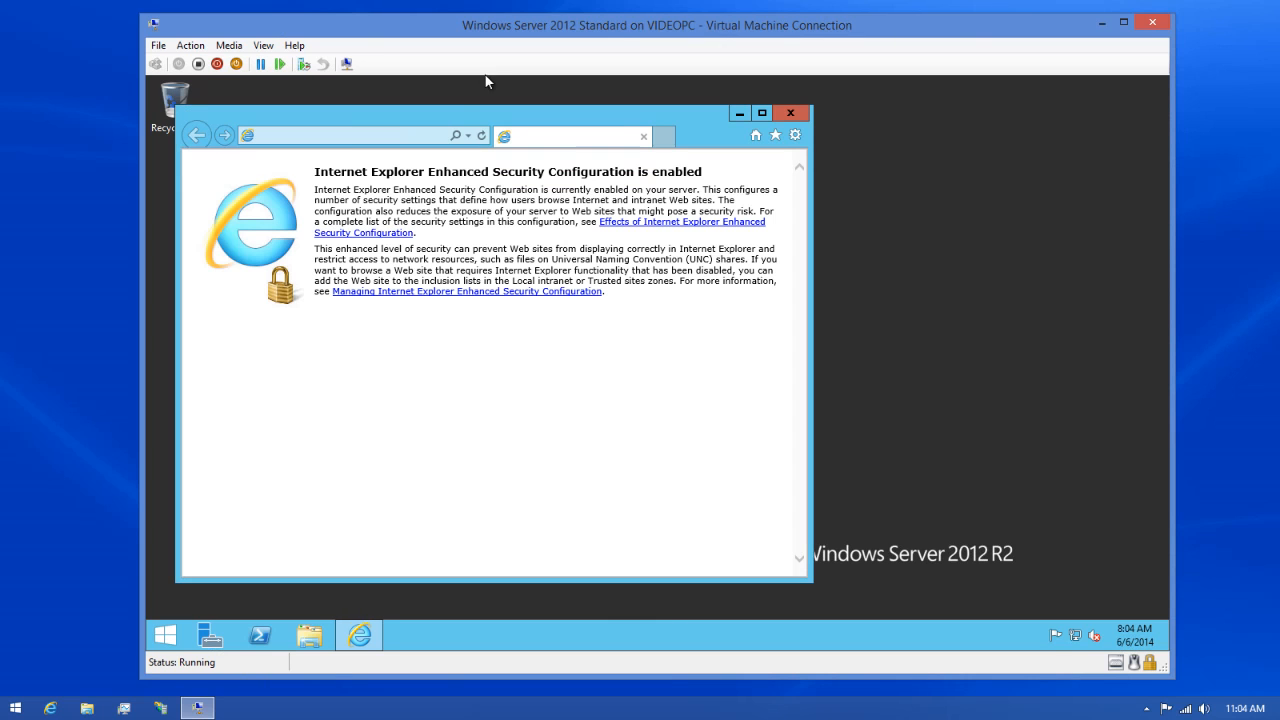
text(http://localhost/)
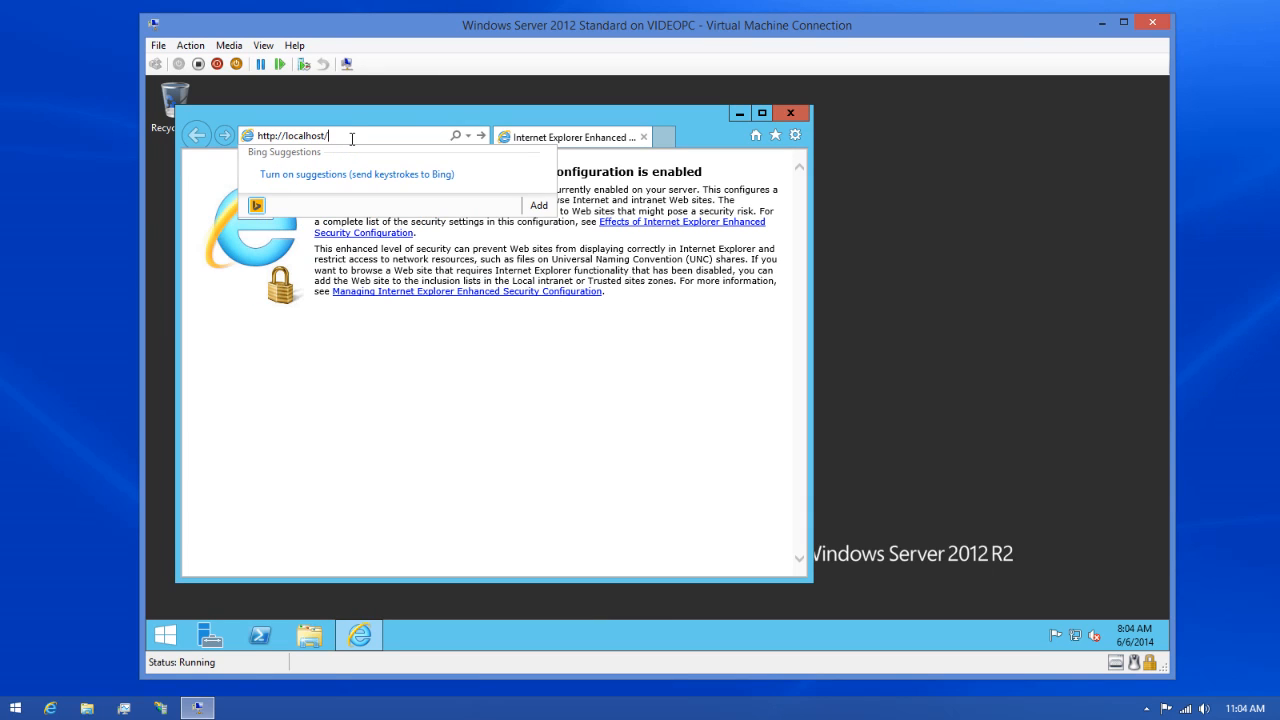
text(StatusEnterpriseGateway)
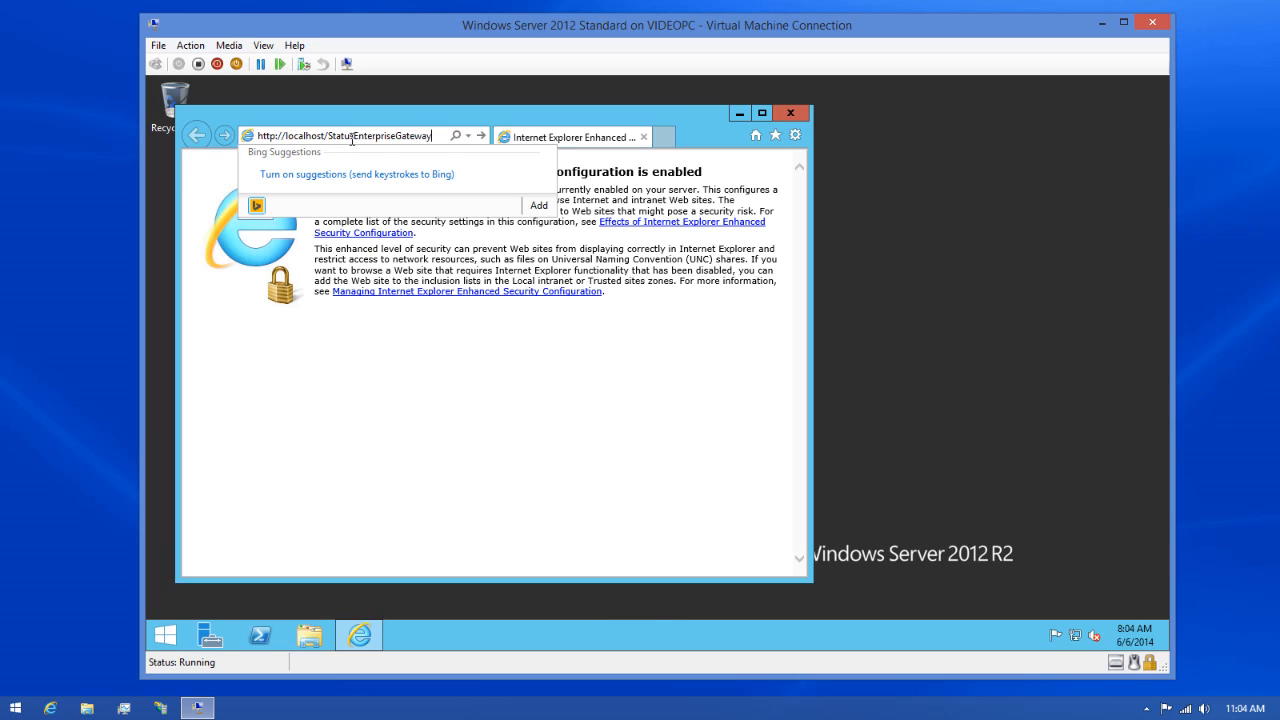
key(Return)
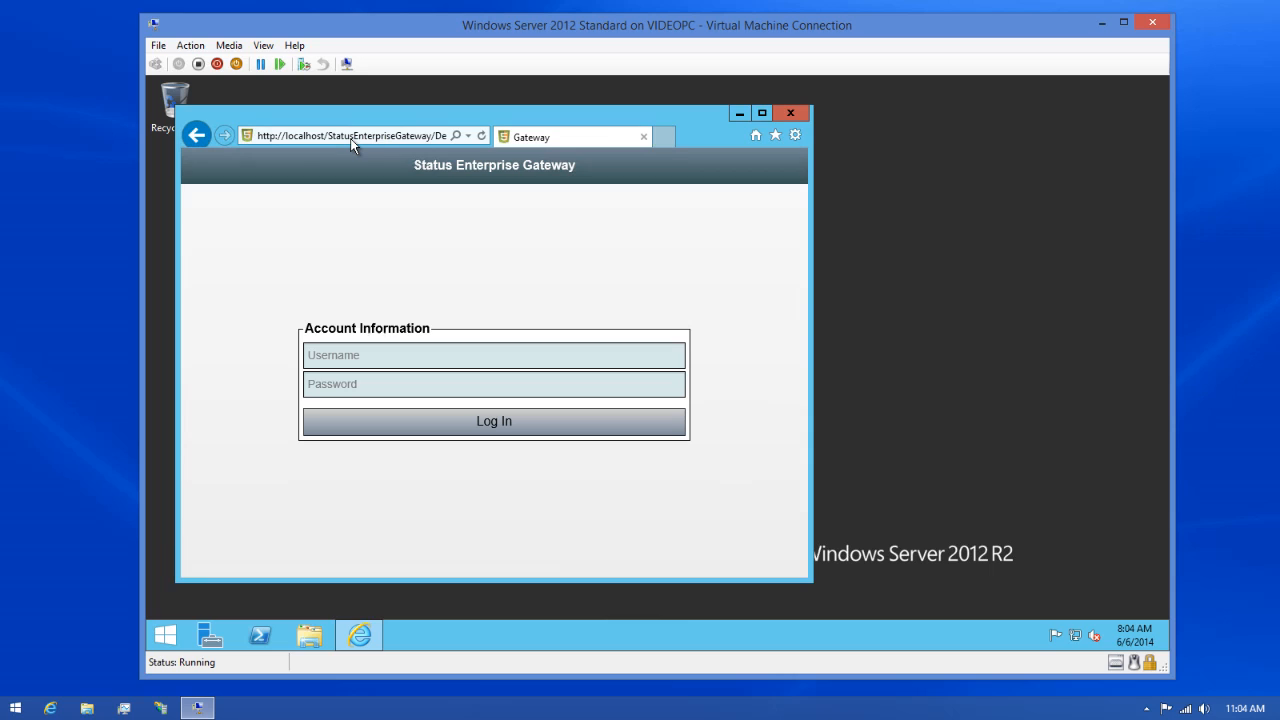